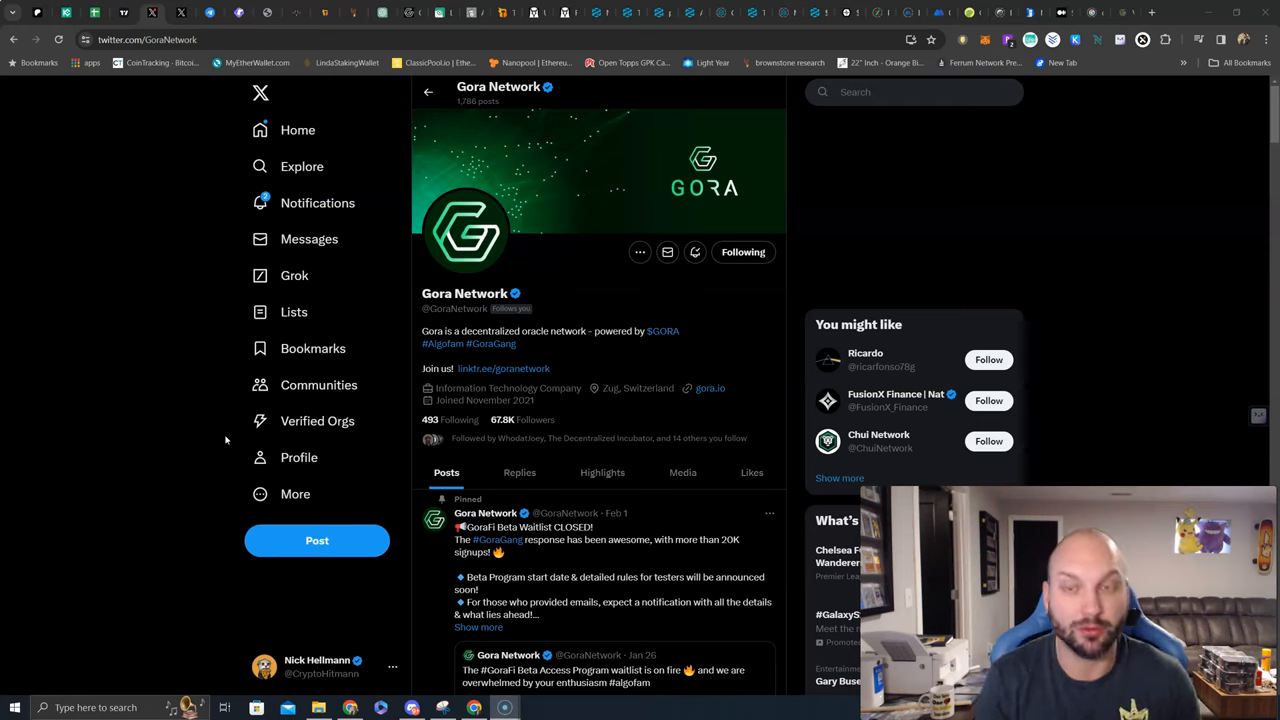
pyautogui.moveTo(507, 451)
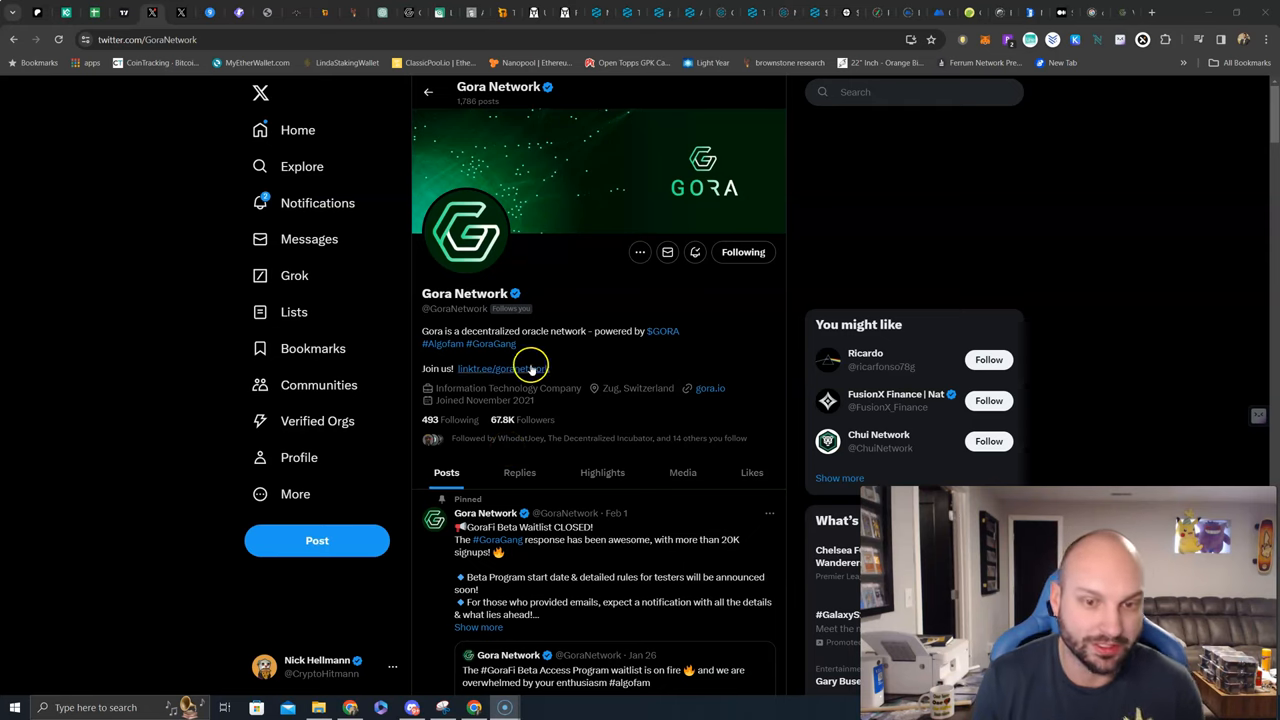
pyautogui.moveTo(623, 350)
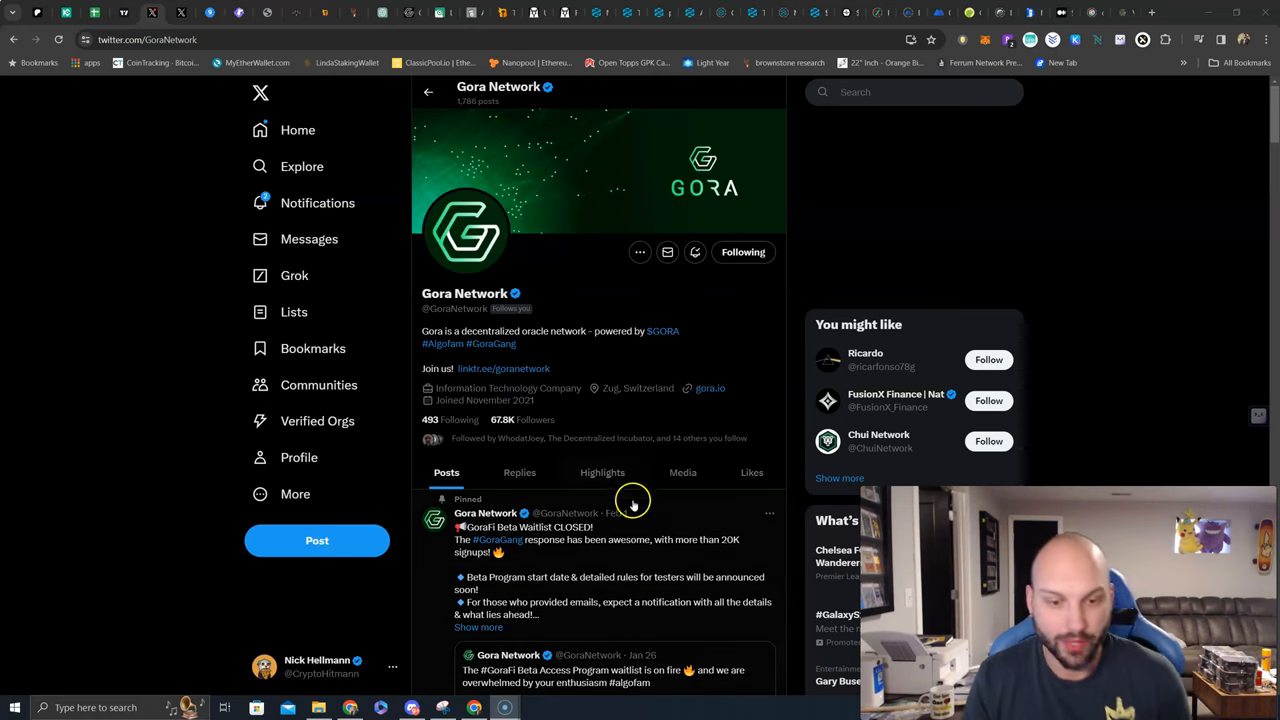
# Scroll down the page open in the current tab
pyautogui.scroll(-3)
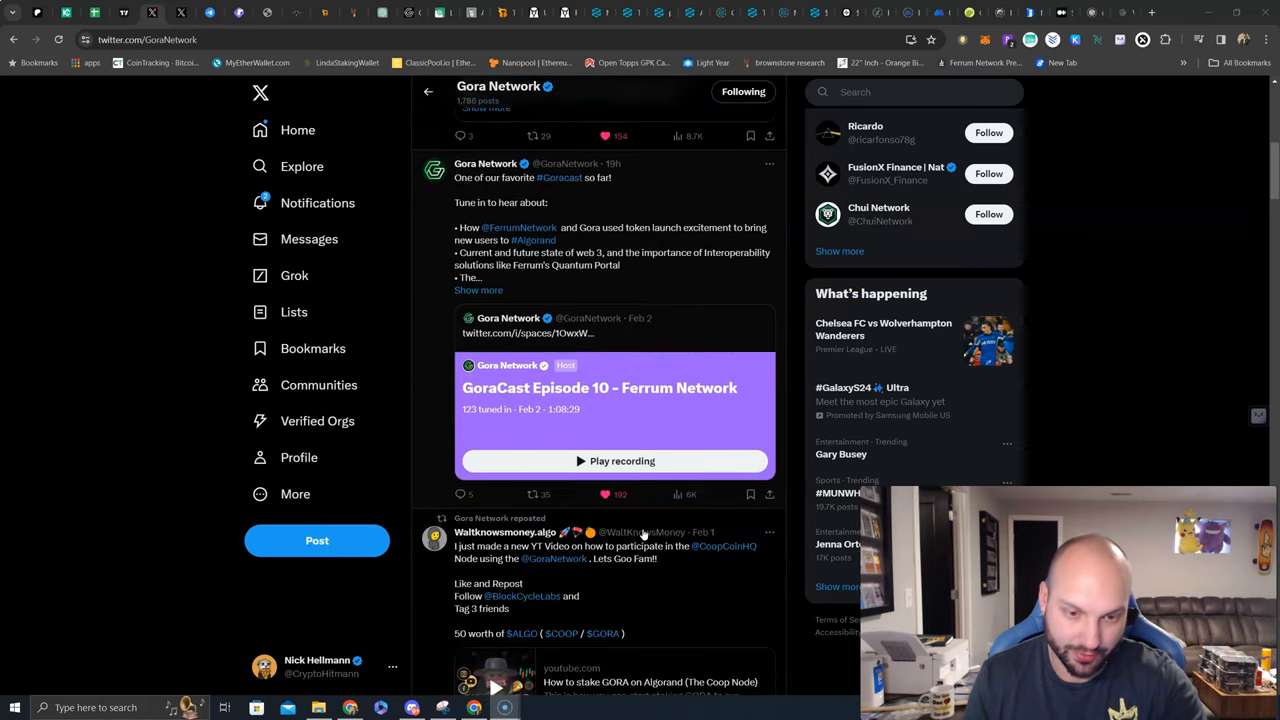
pyautogui.scroll(-3)
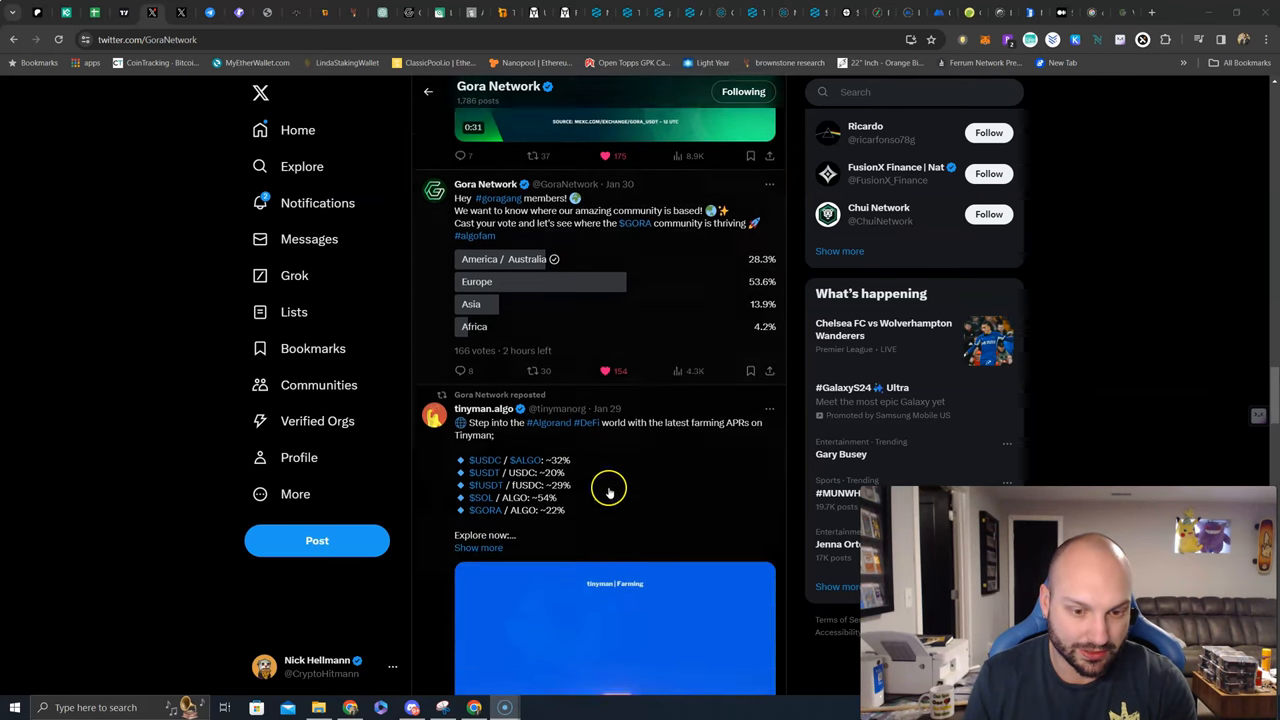
pyautogui.scroll(-3)
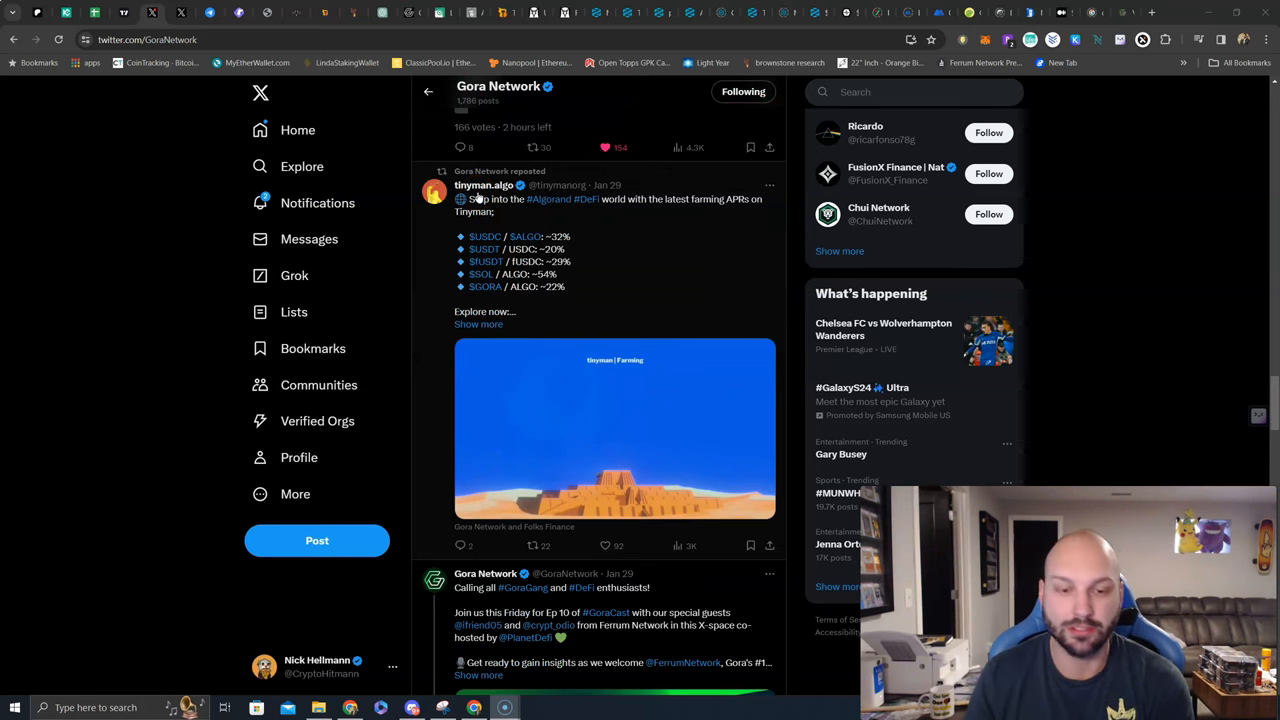
pyautogui.scroll(-3)
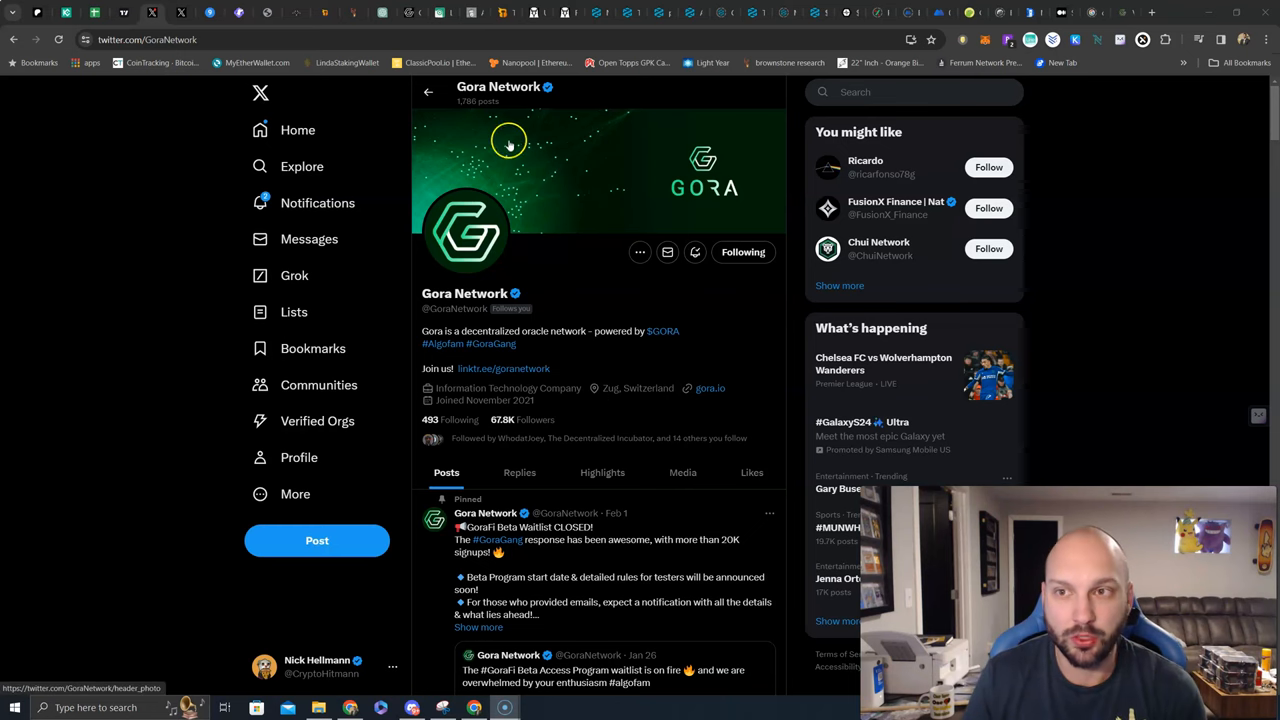
# Switch to the gora.io home page and scroll through its how-it-works, roadmap, partners and press sections
pyautogui.click(710, 388)
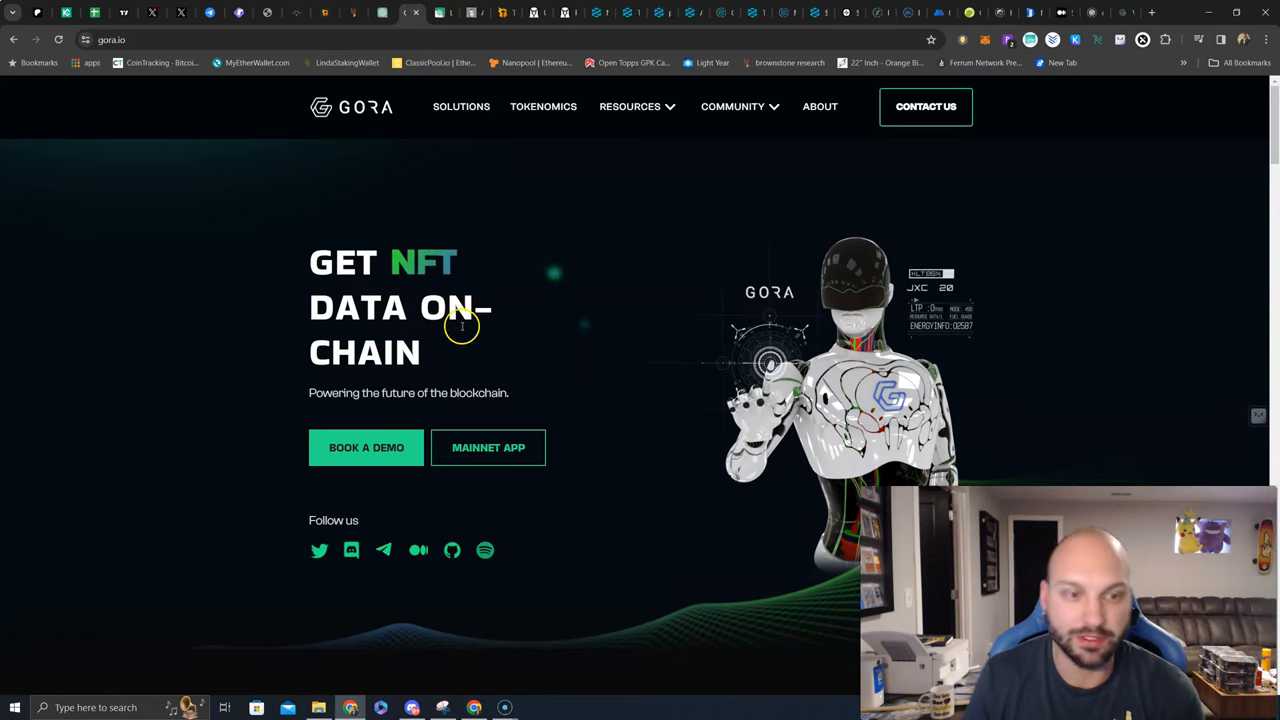
pyautogui.moveTo(598, 351)
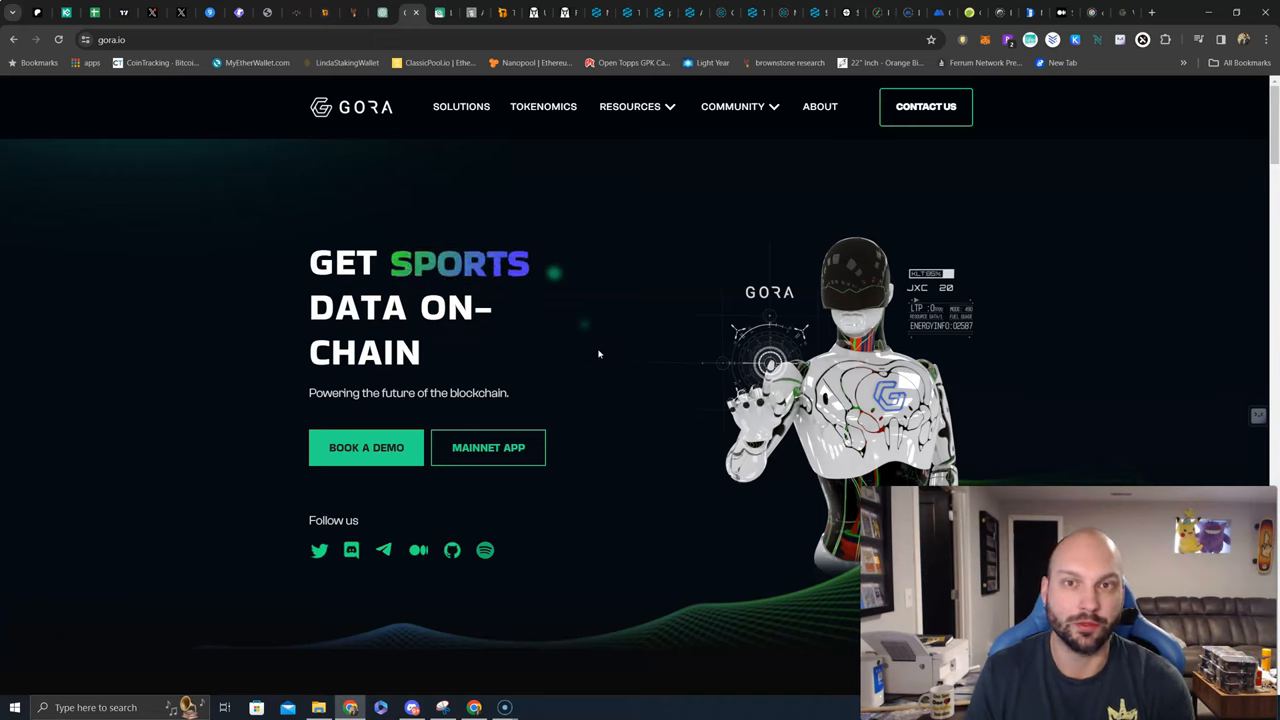
pyautogui.scroll(-3)
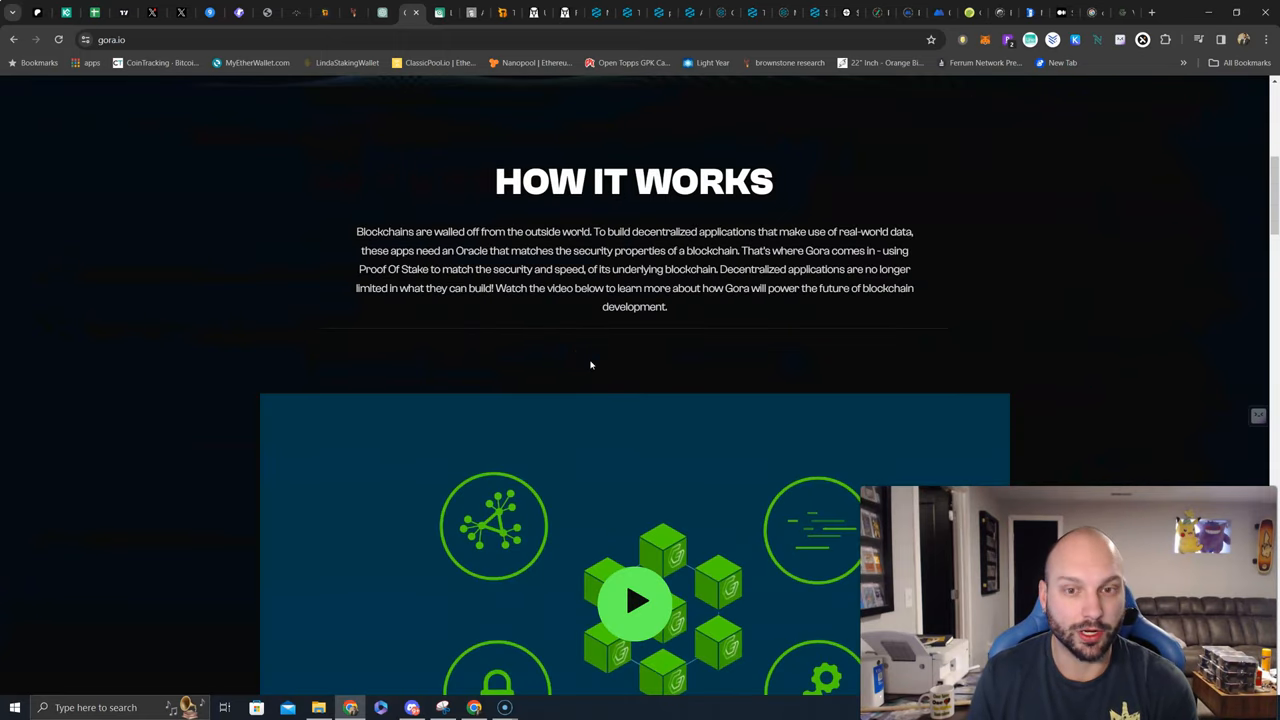
pyautogui.scroll(-3)
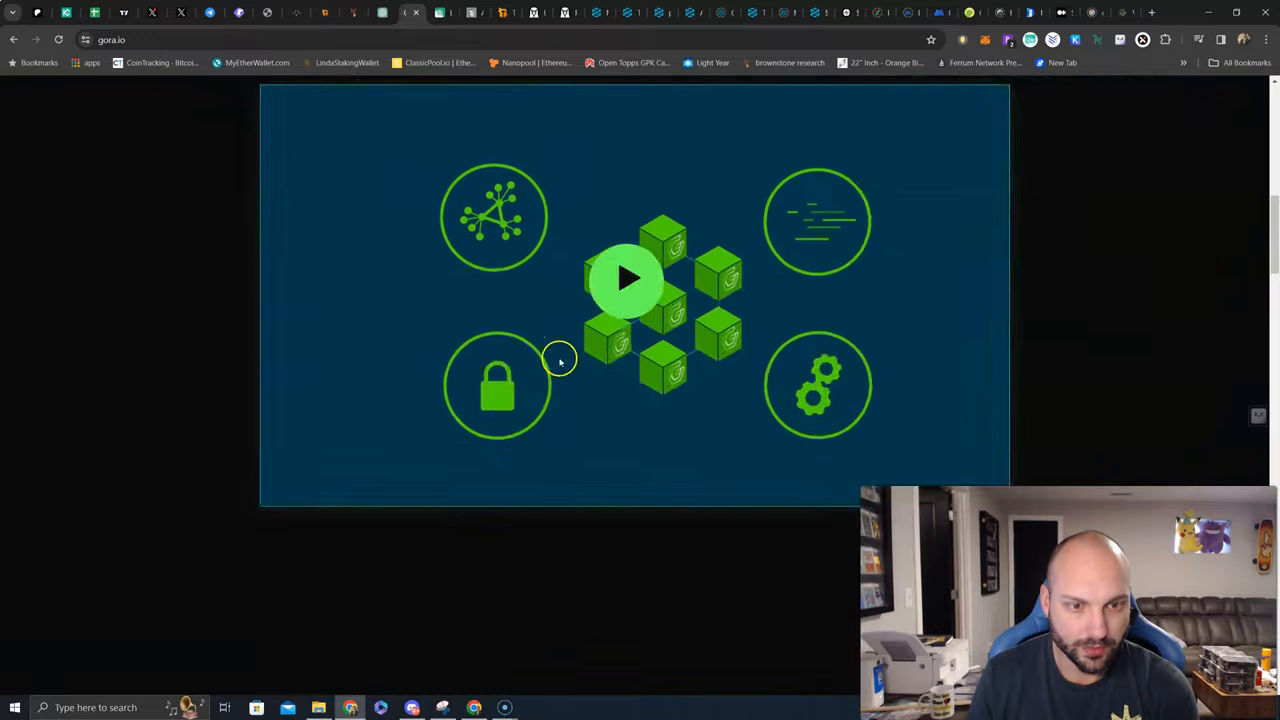
pyautogui.scroll(-3)
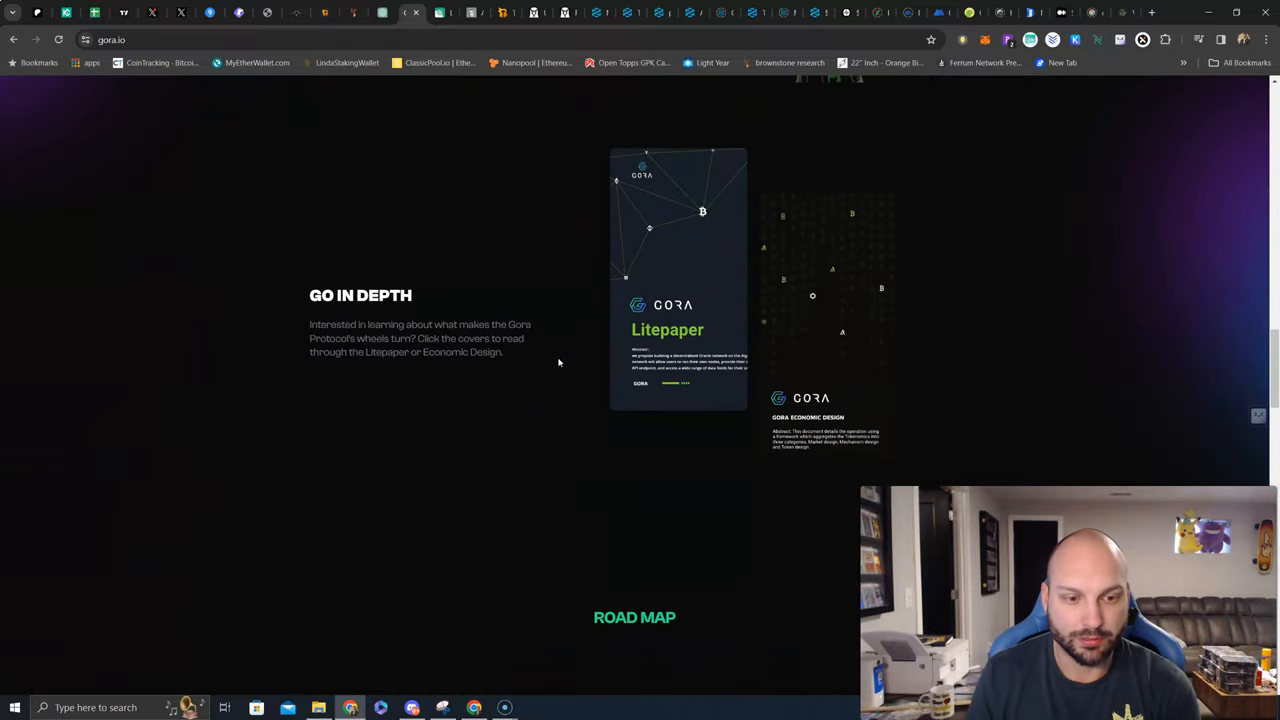
pyautogui.scroll(-3)
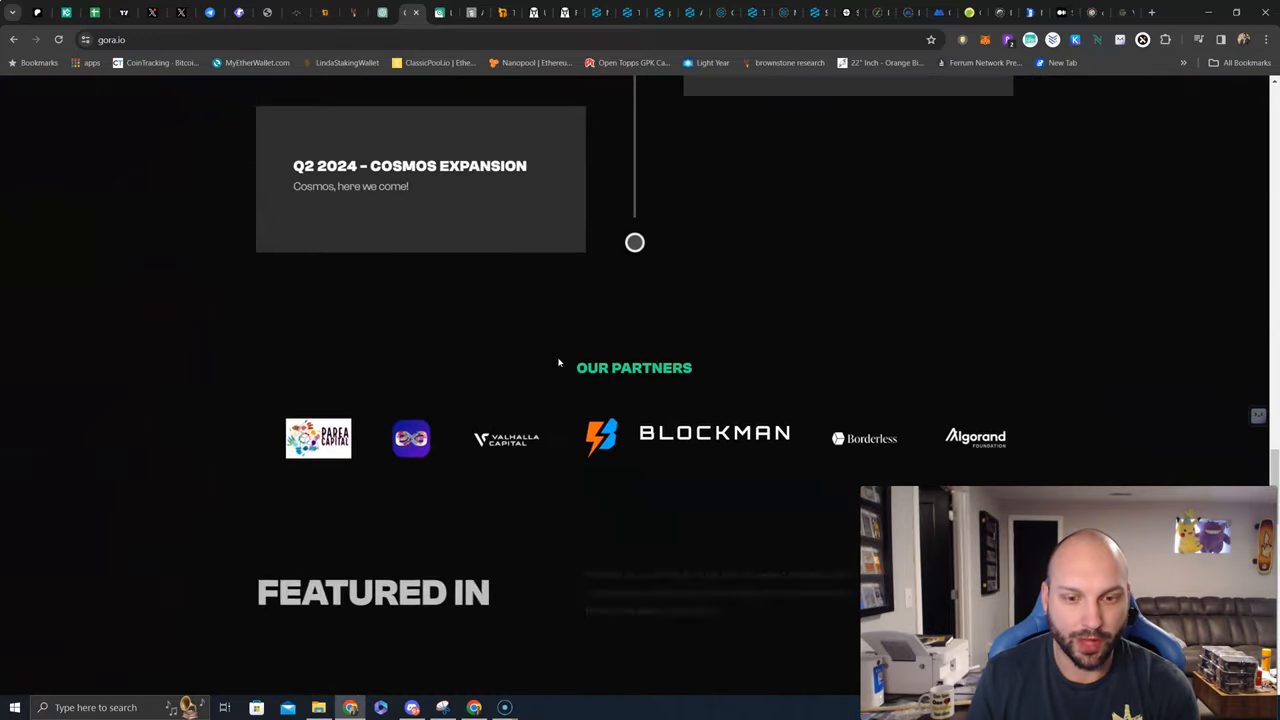
pyautogui.scroll(-3)
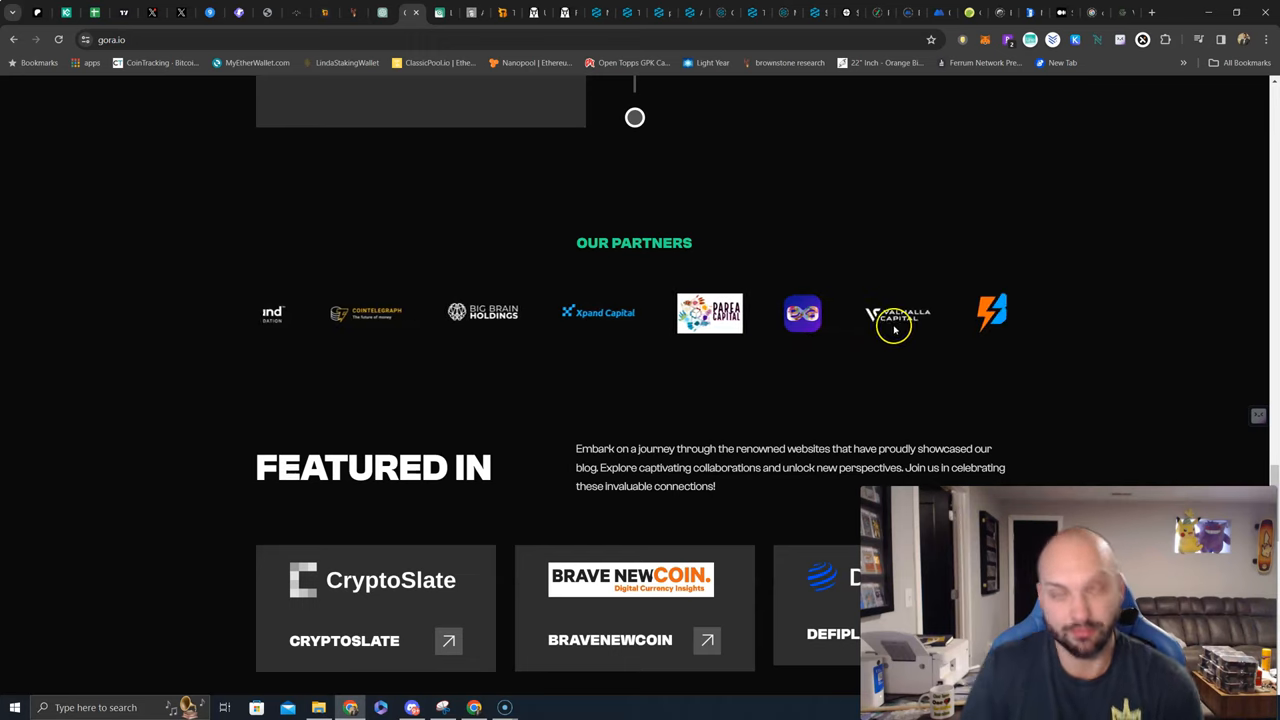
pyautogui.scroll(-3)
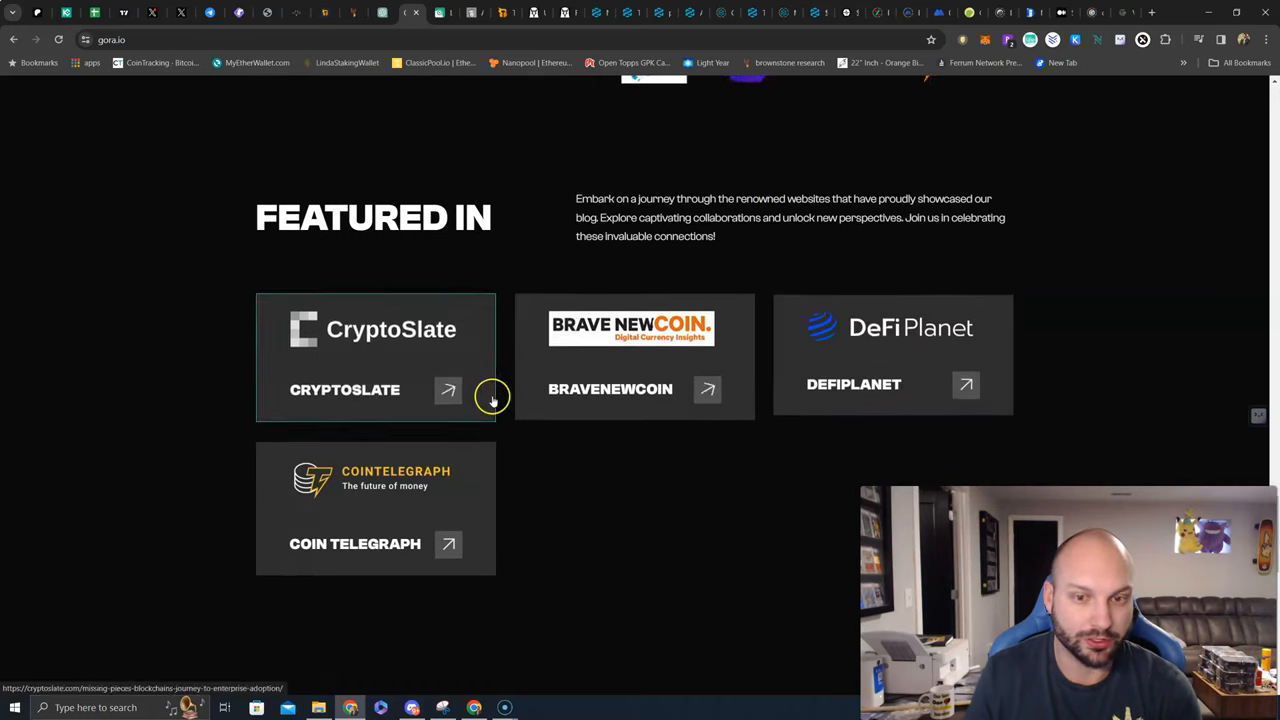
pyautogui.scroll(-3)
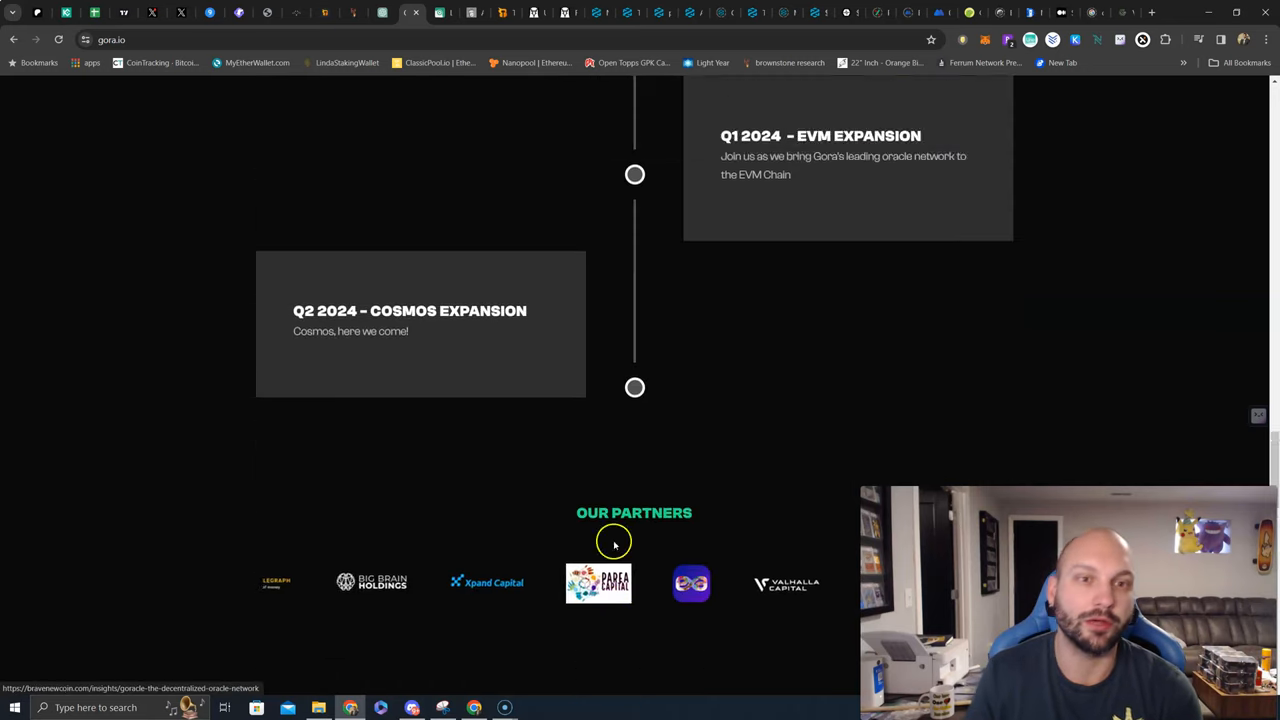
pyautogui.scroll(3)
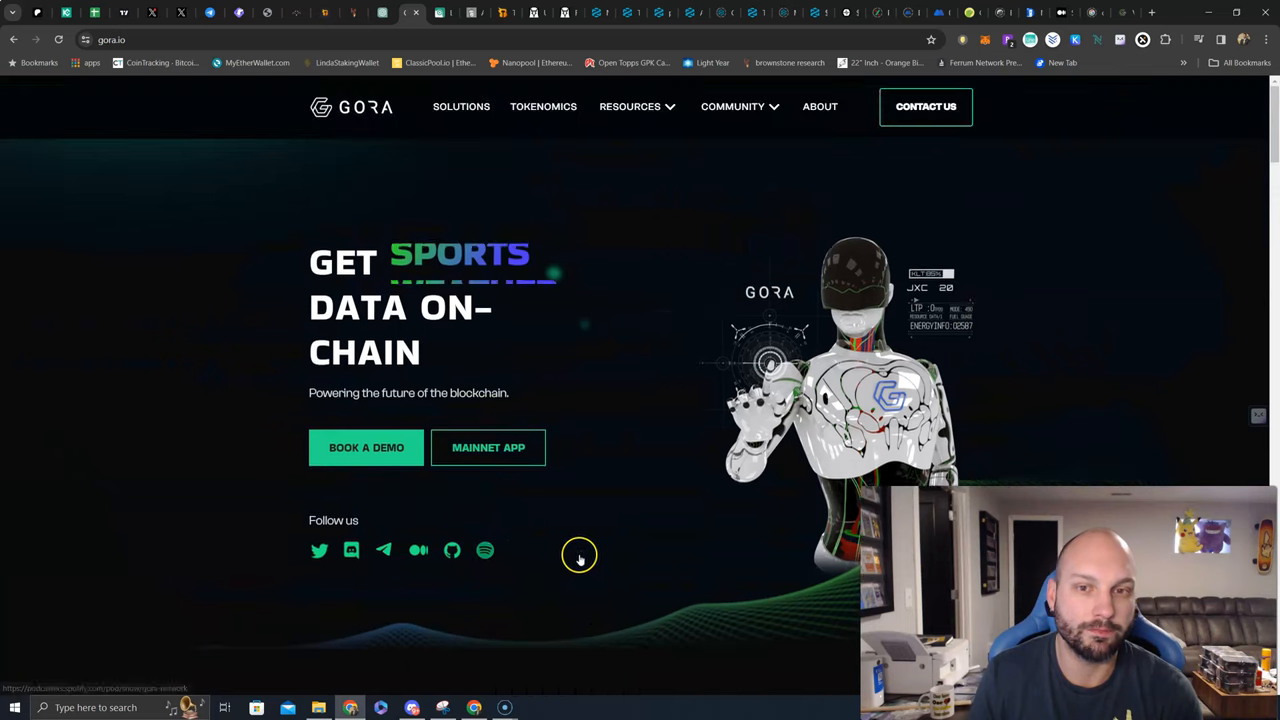
# Open gora.io Solutions and scroll to the Vehicle Telematics, Identity Gora and Emissions.Gora cards
pyautogui.click(461, 106)
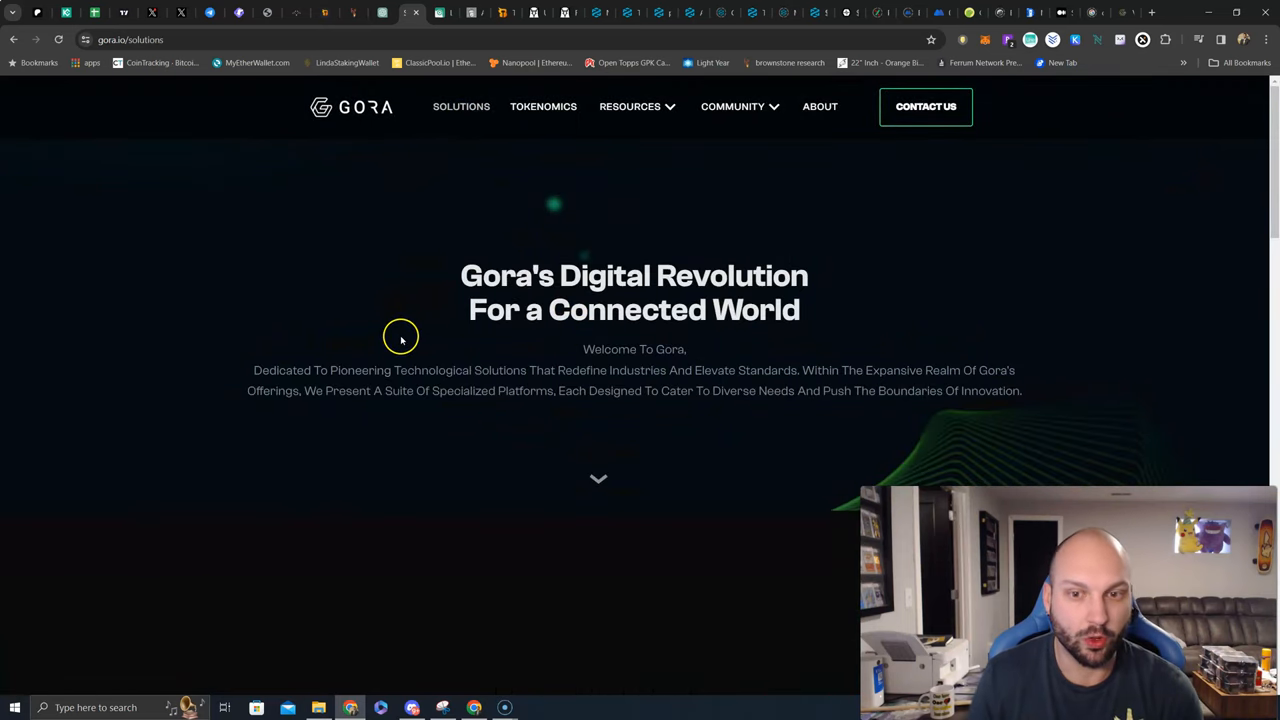
pyautogui.scroll(-3)
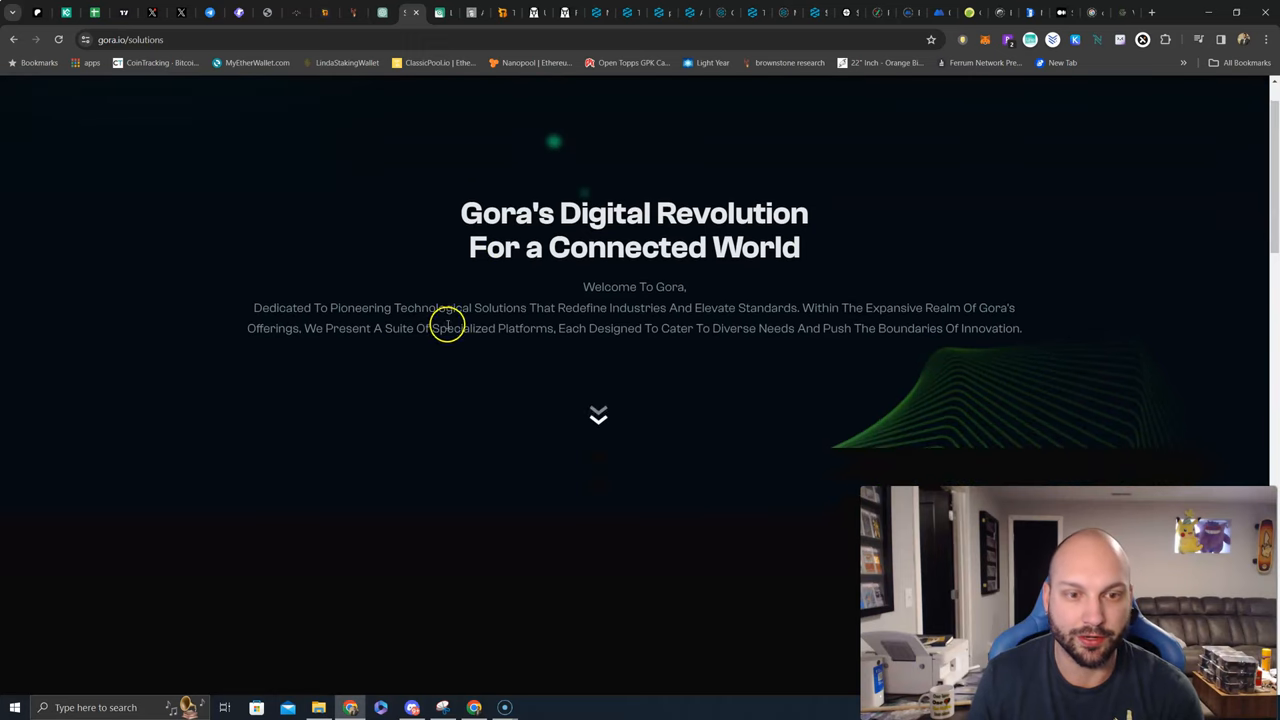
pyautogui.moveTo(497, 318)
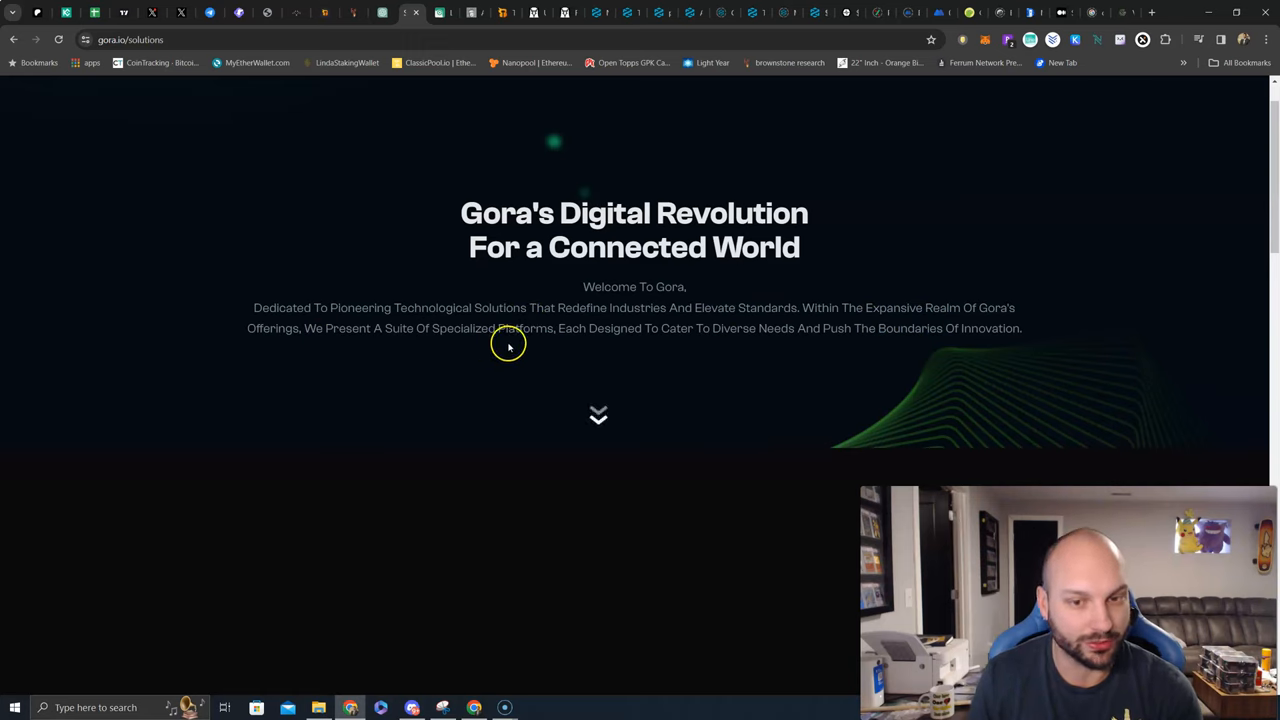
pyautogui.moveTo(773, 345)
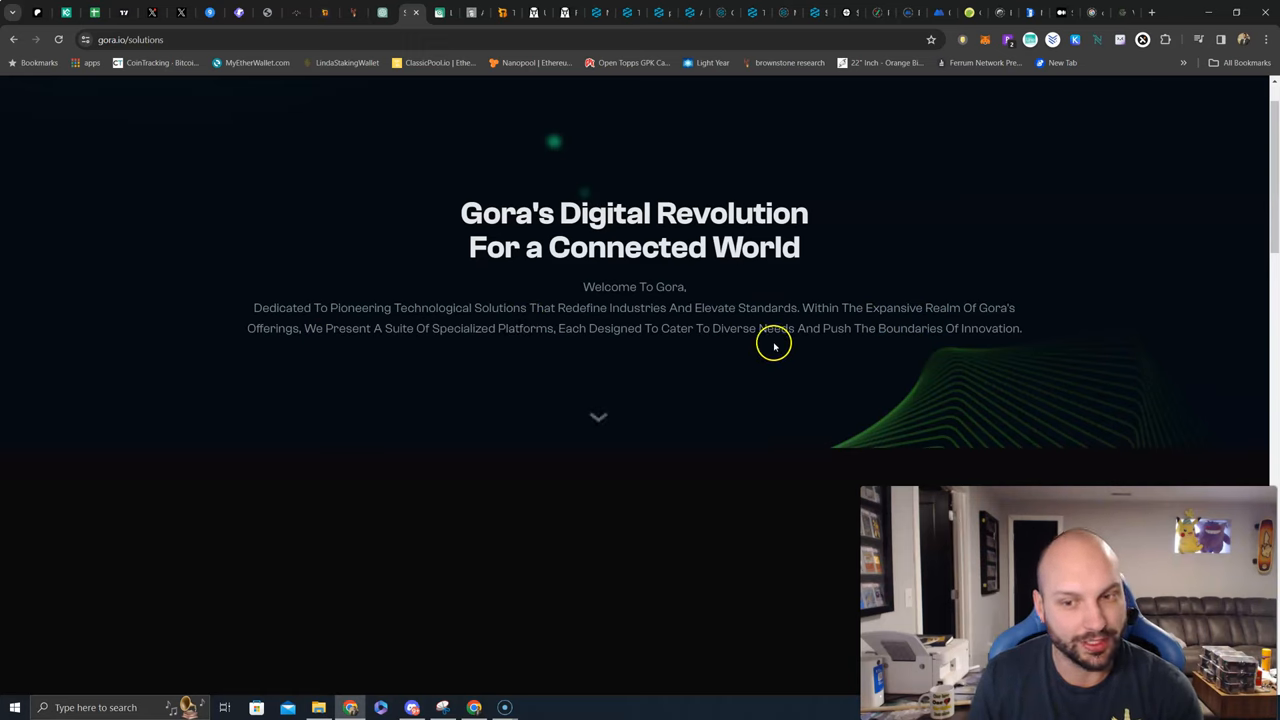
pyautogui.scroll(-3)
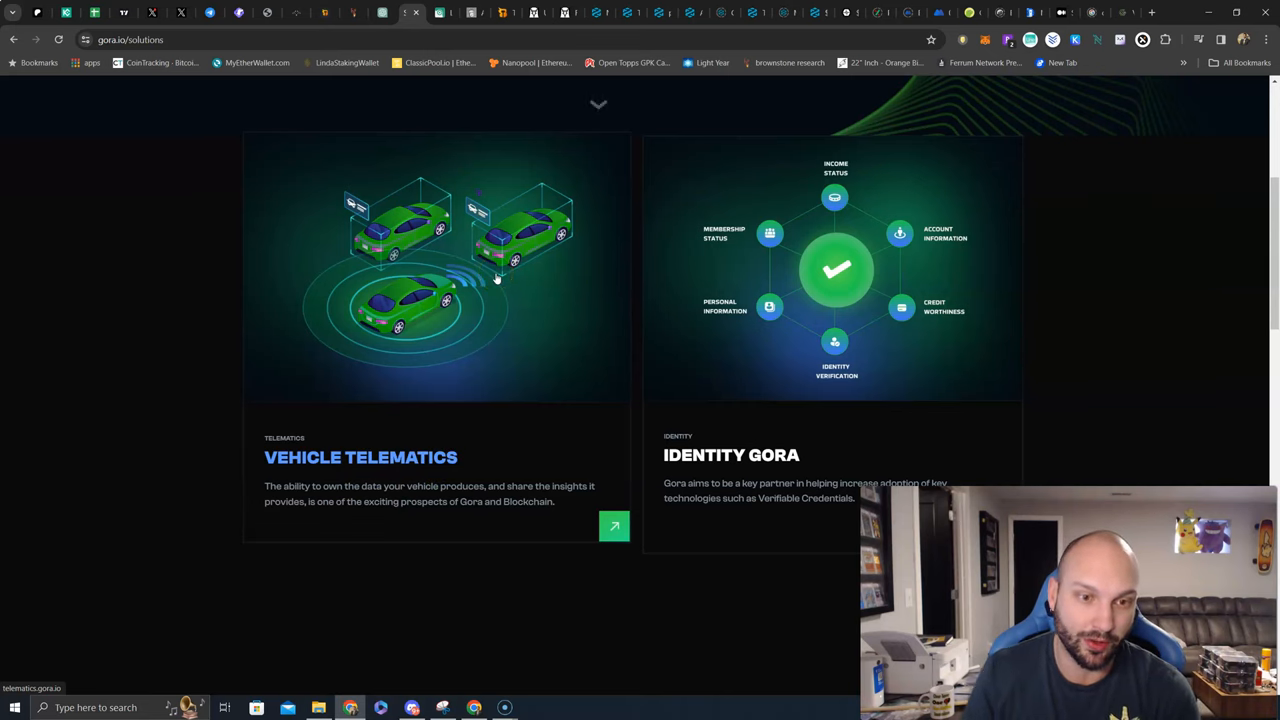
pyautogui.moveTo(470, 458)
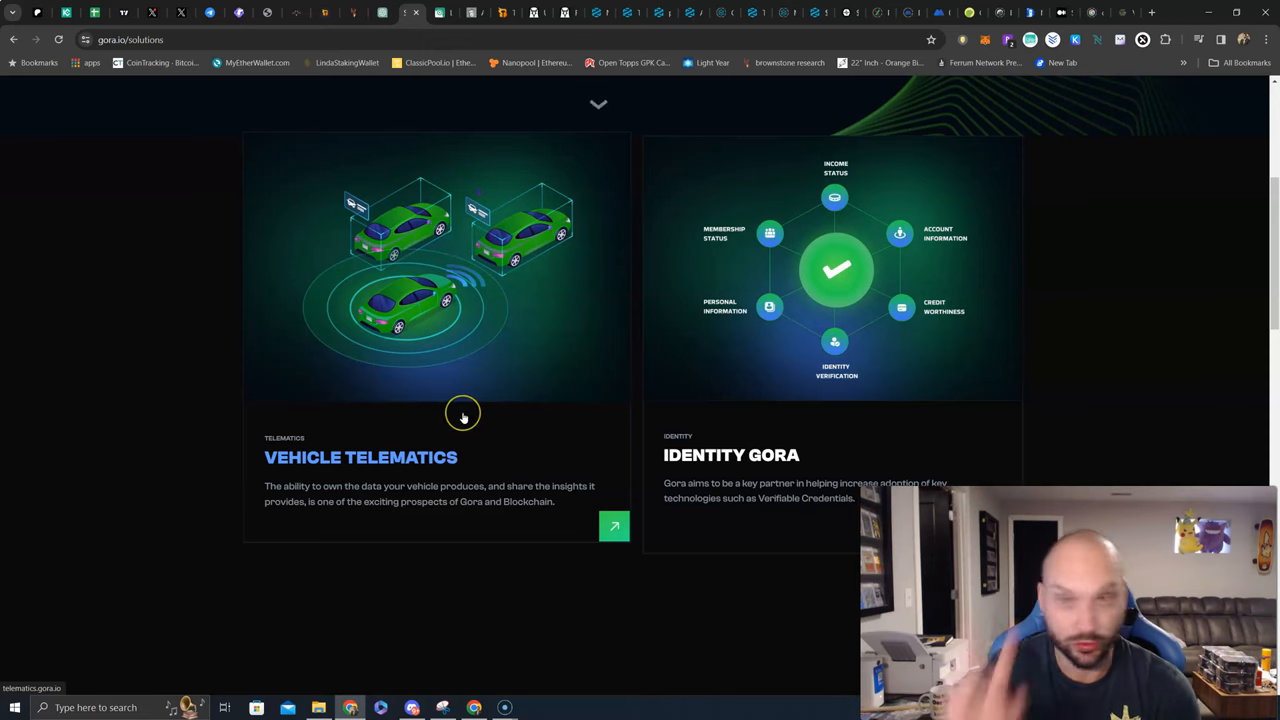
pyautogui.moveTo(820, 458)
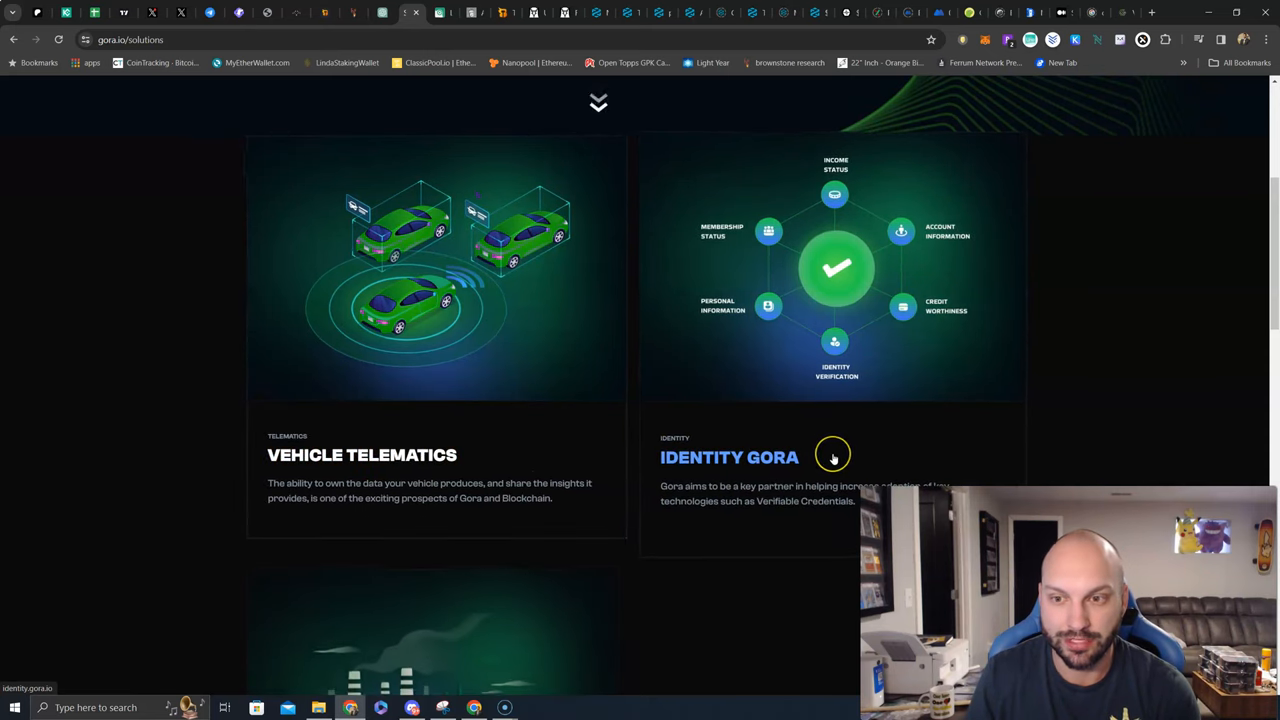
pyautogui.scroll(-3)
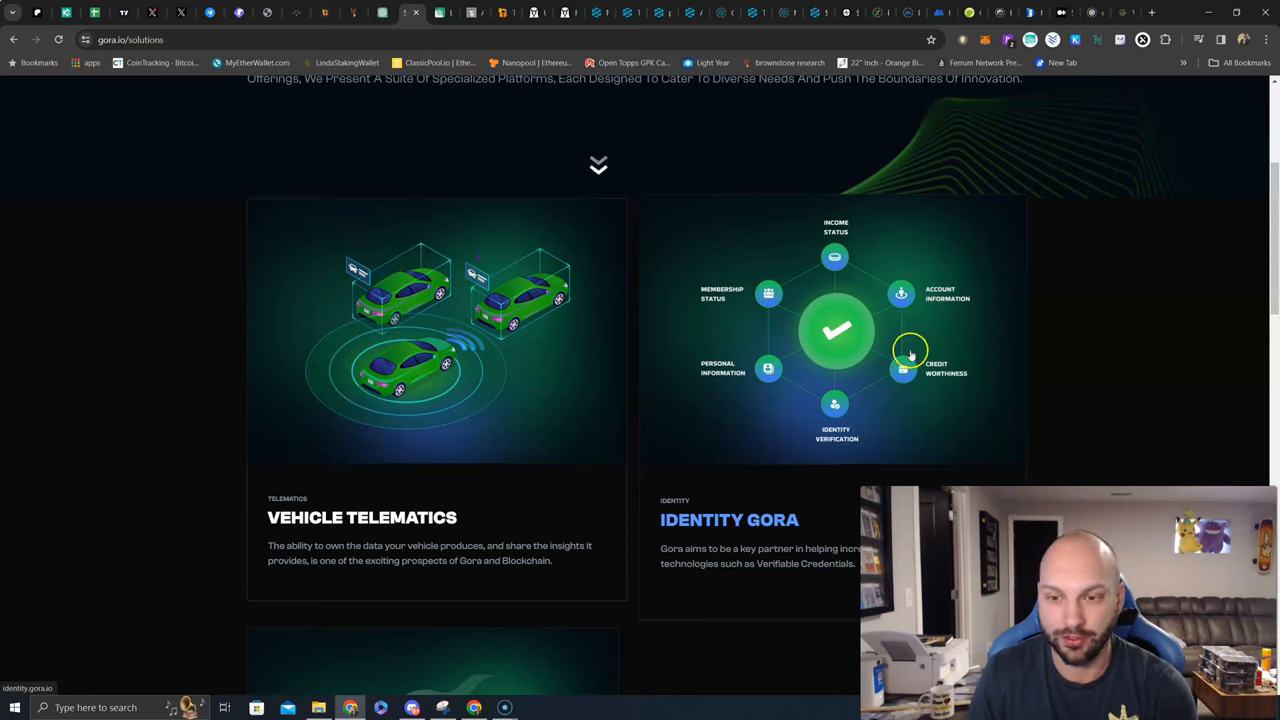
pyautogui.moveTo(725, 400)
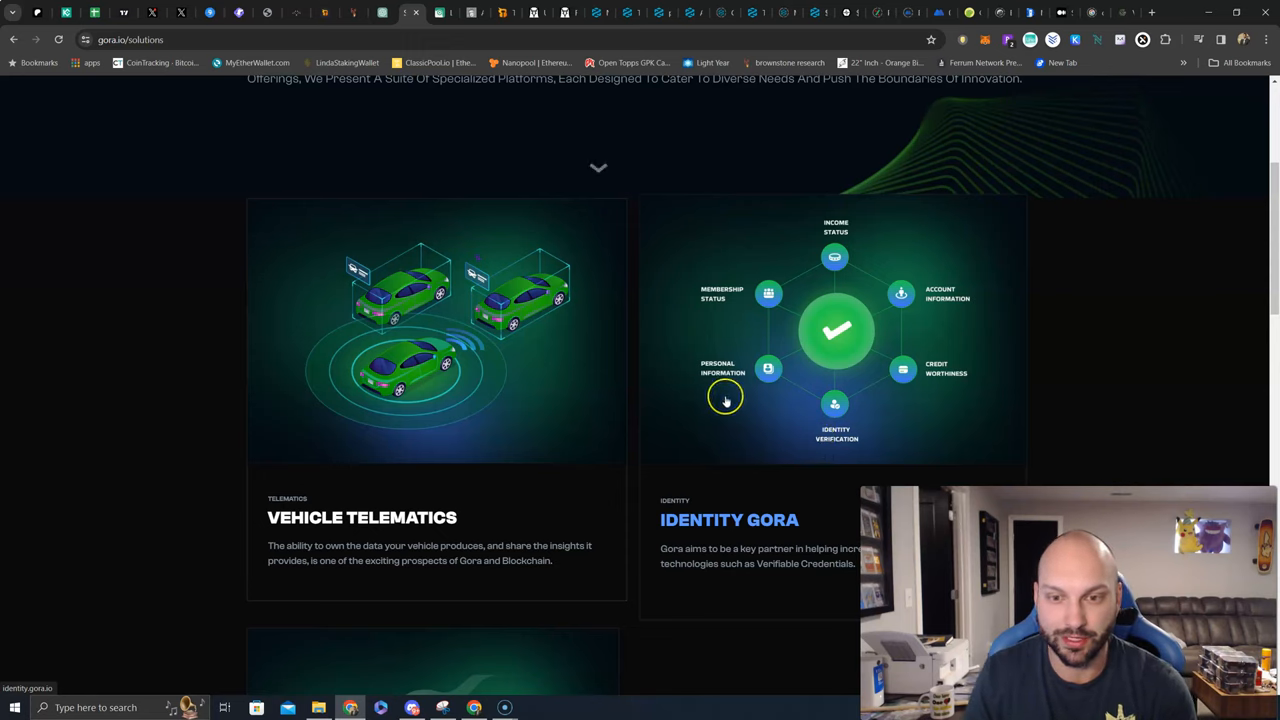
pyautogui.moveTo(808, 270)
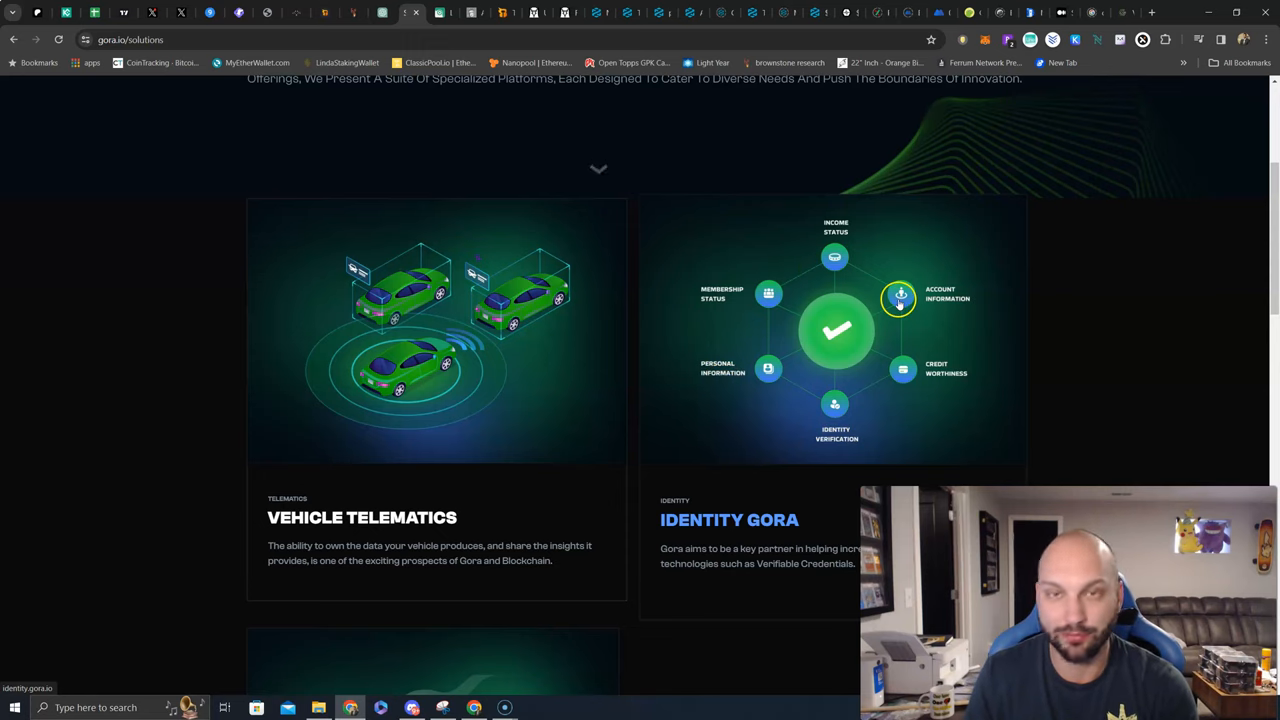
pyautogui.scroll(-3)
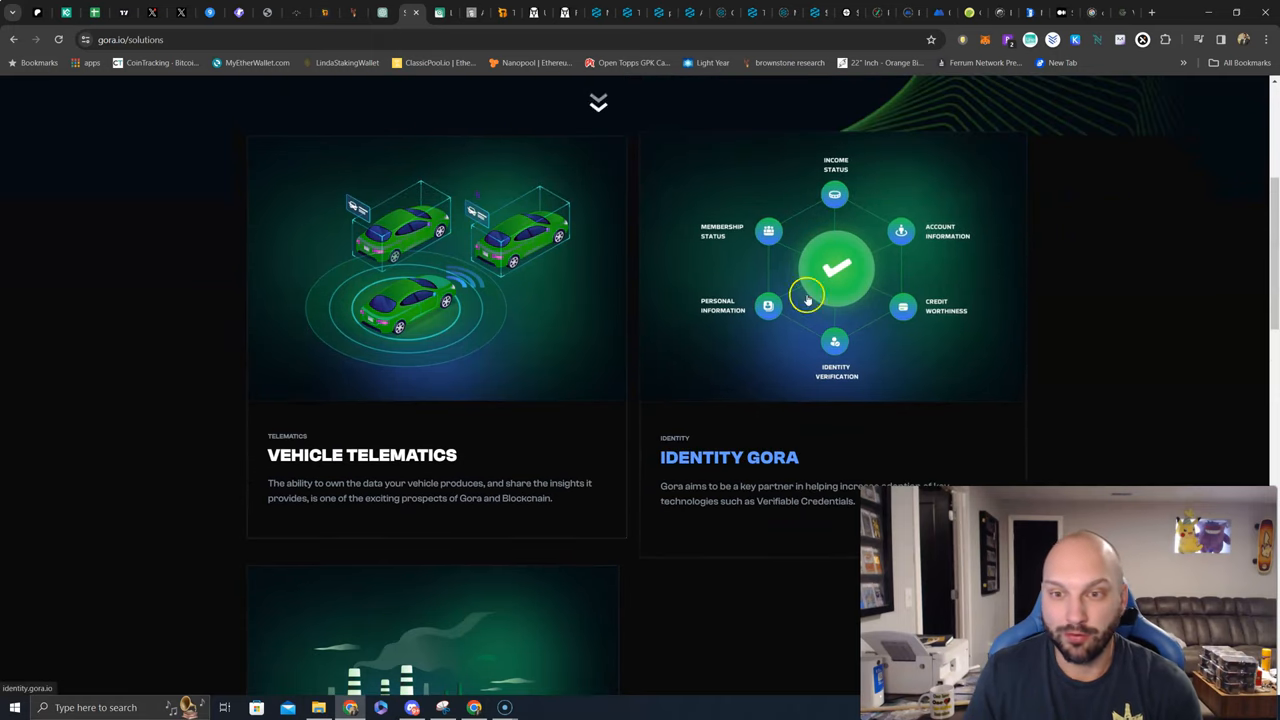
pyautogui.moveTo(834, 368)
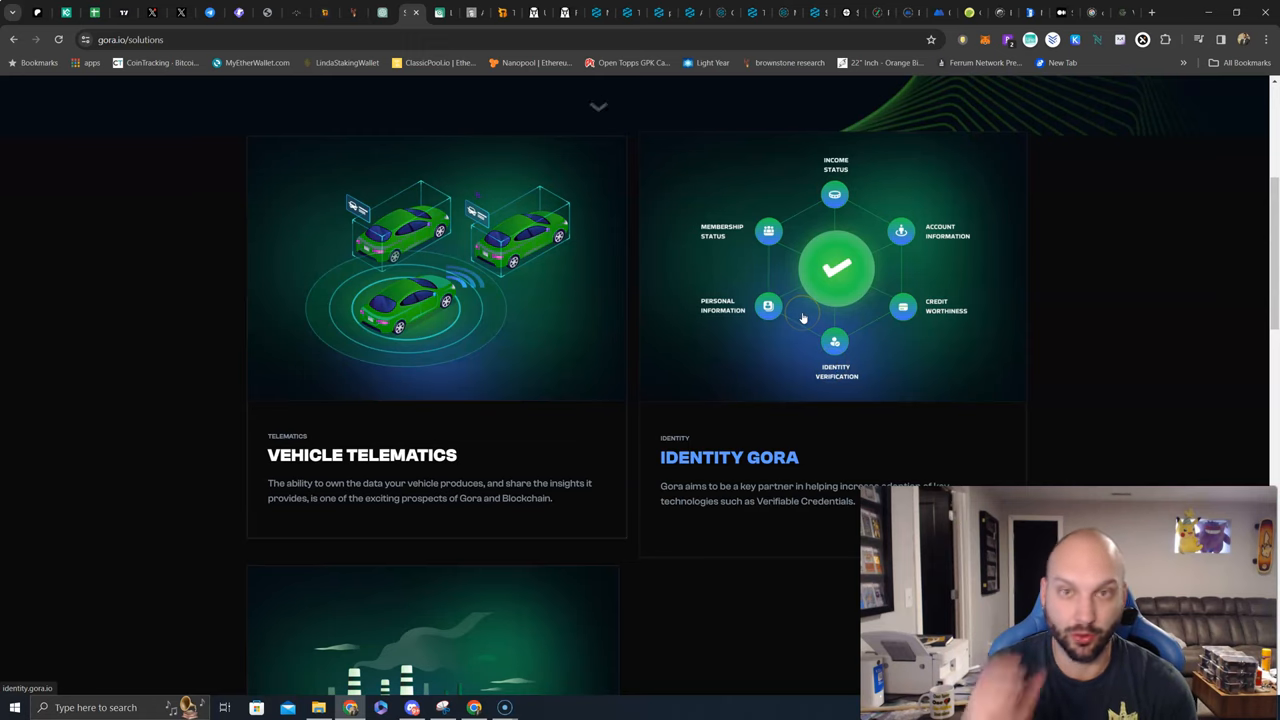
pyautogui.scroll(-3)
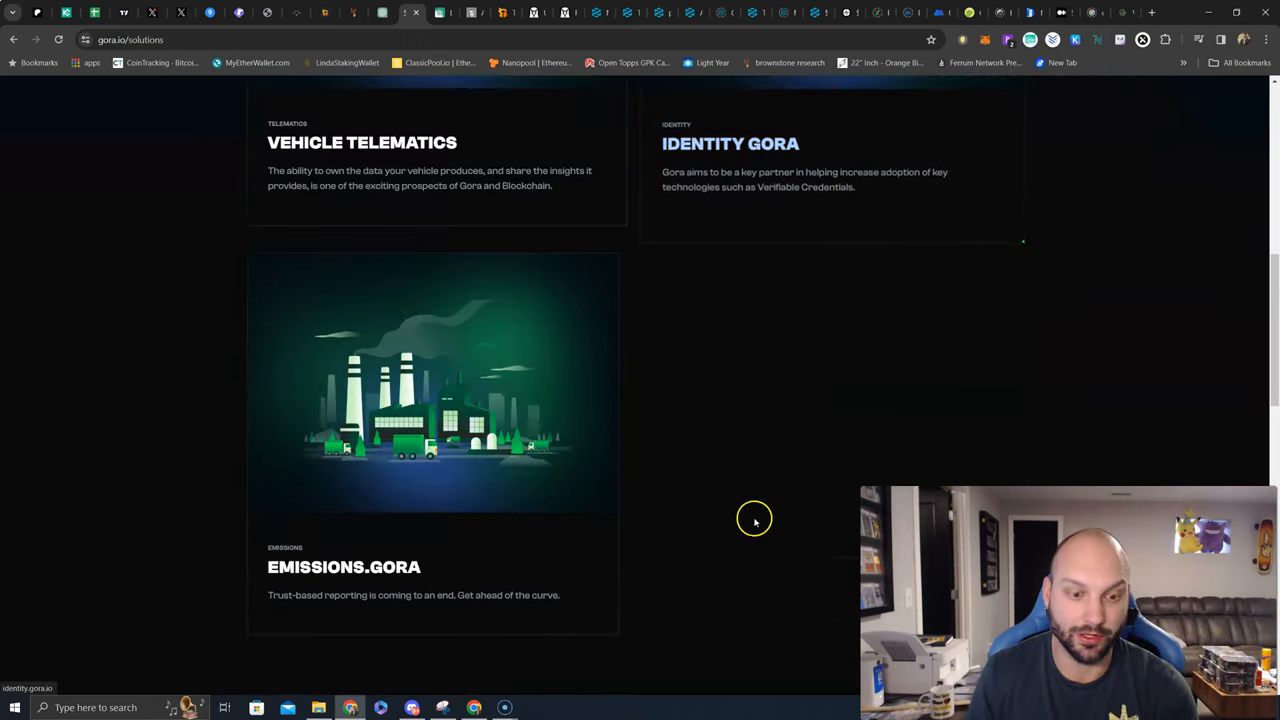
pyautogui.moveTo(491, 489)
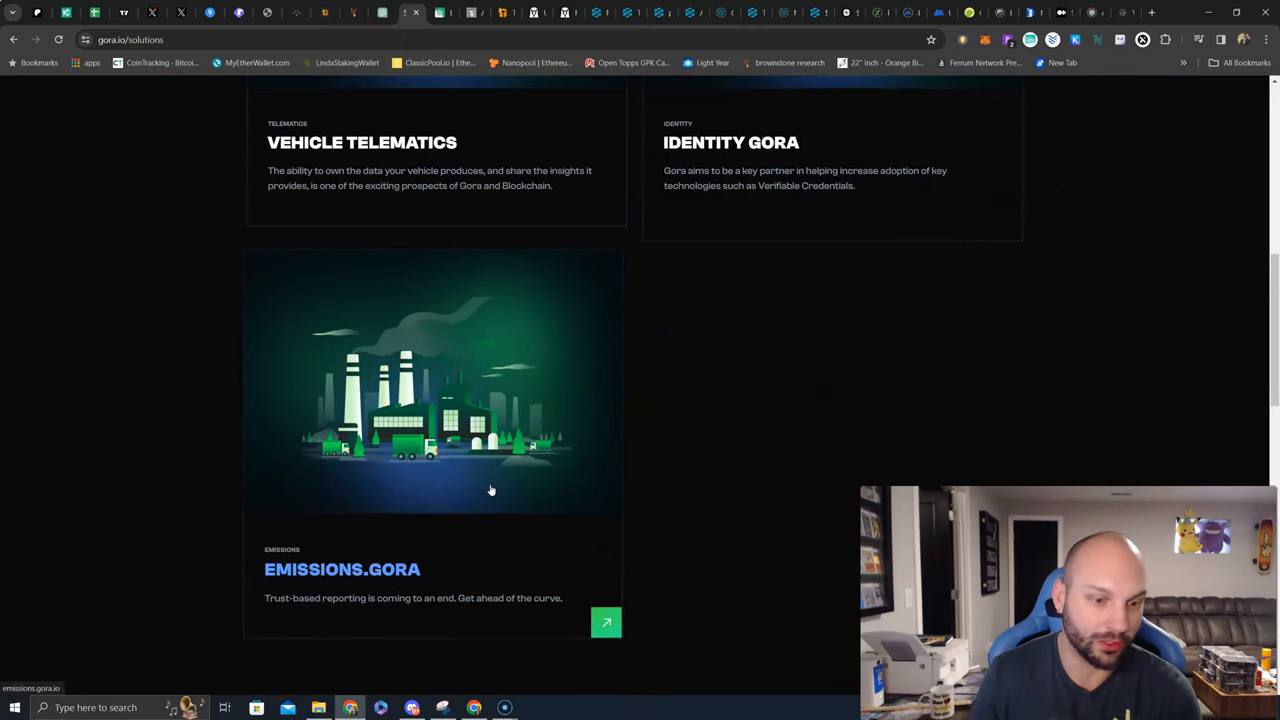
pyautogui.scroll(-3)
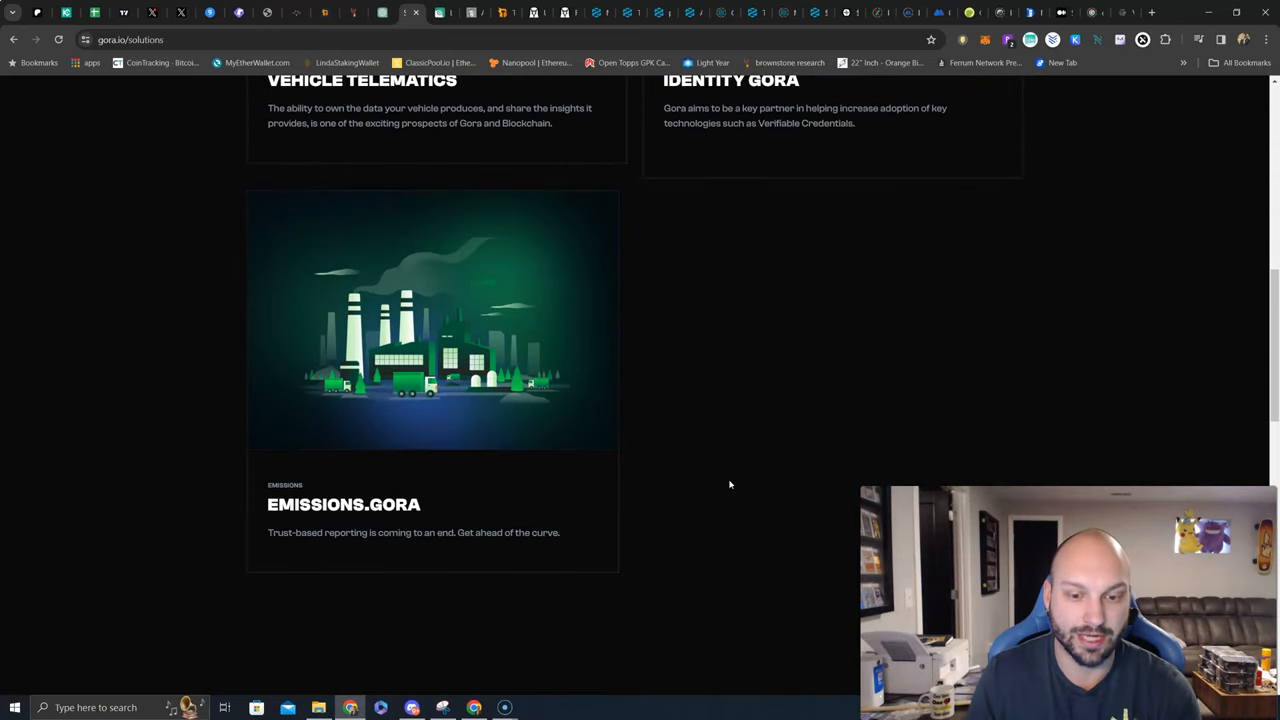
pyautogui.moveTo(871, 253)
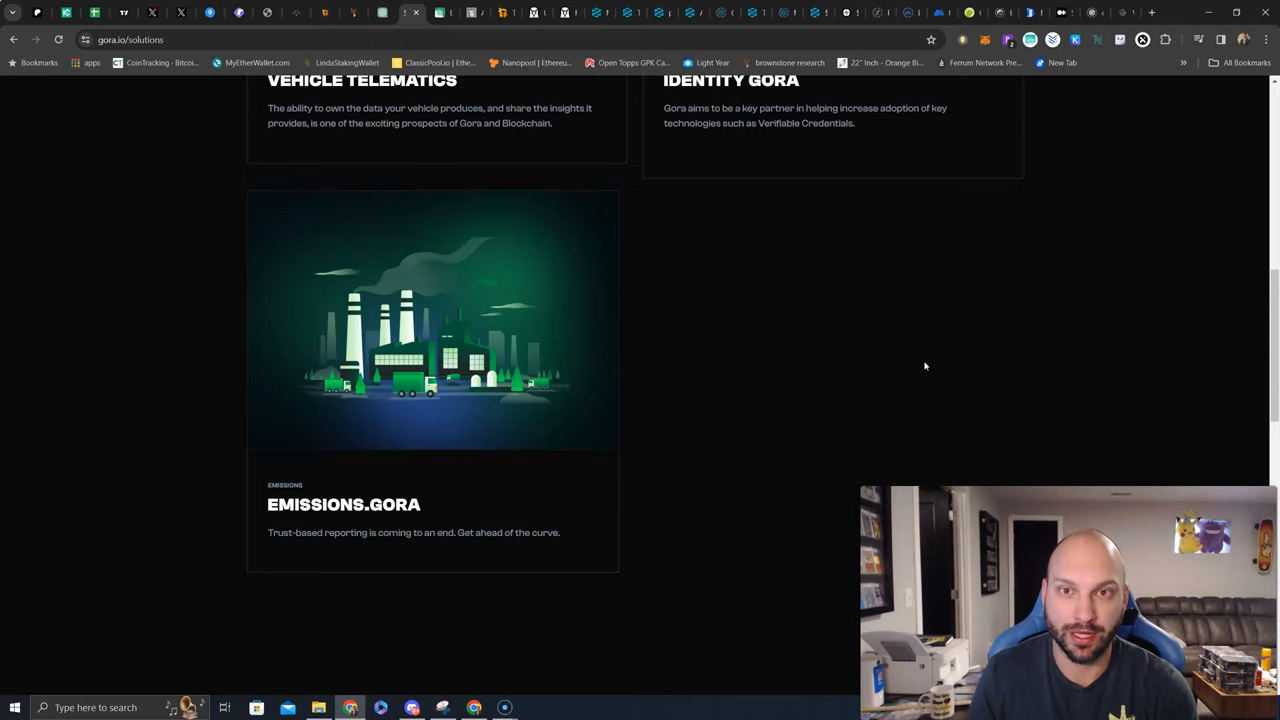
pyautogui.scroll(-3)
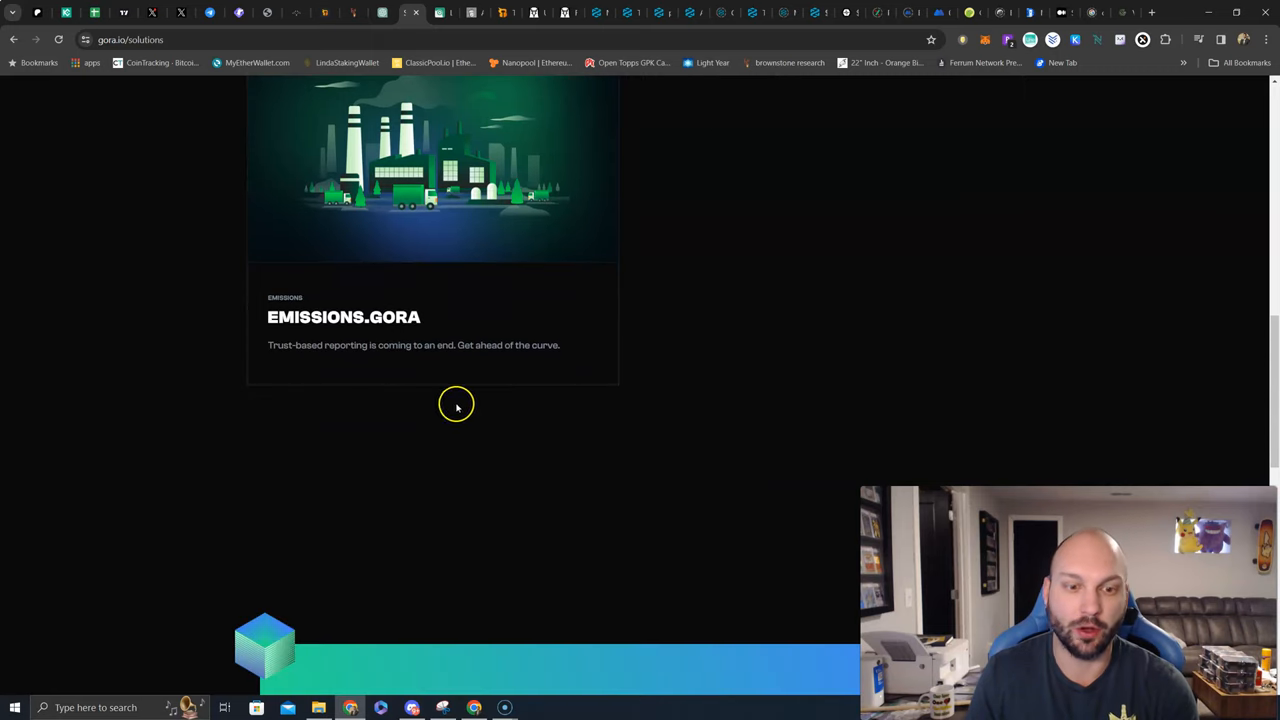
pyautogui.moveTo(497, 457)
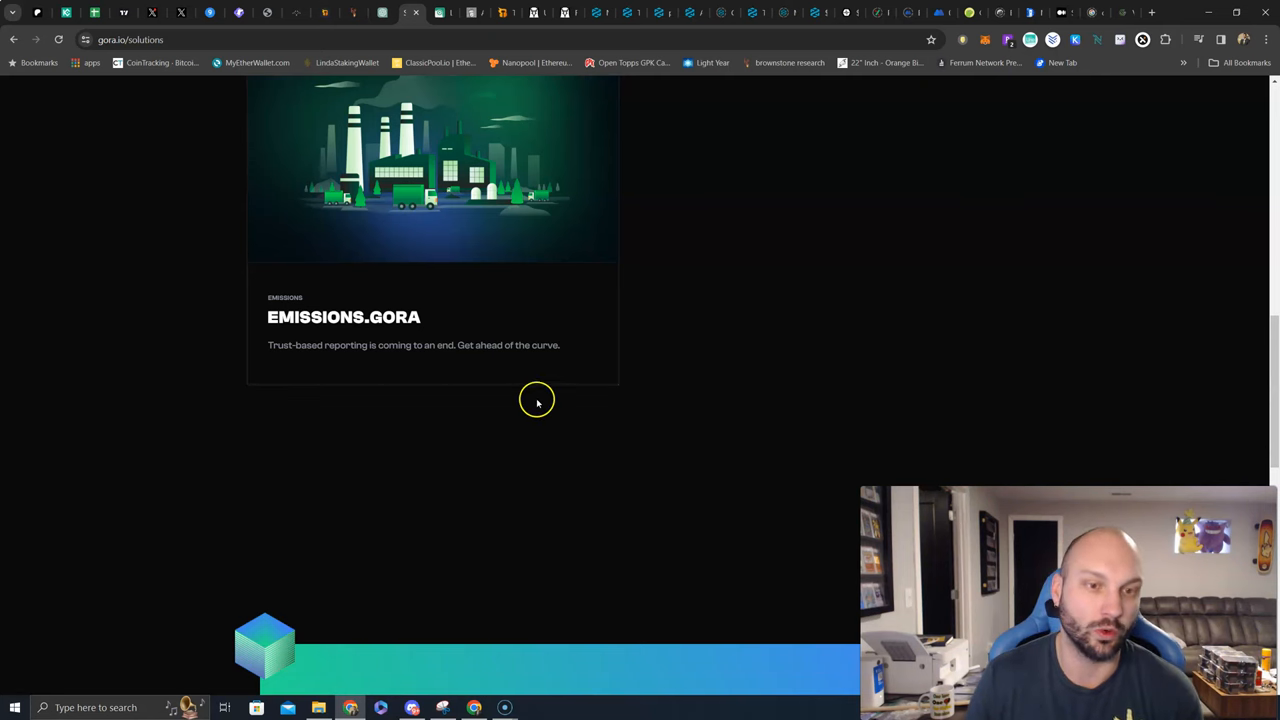
pyautogui.scroll(3)
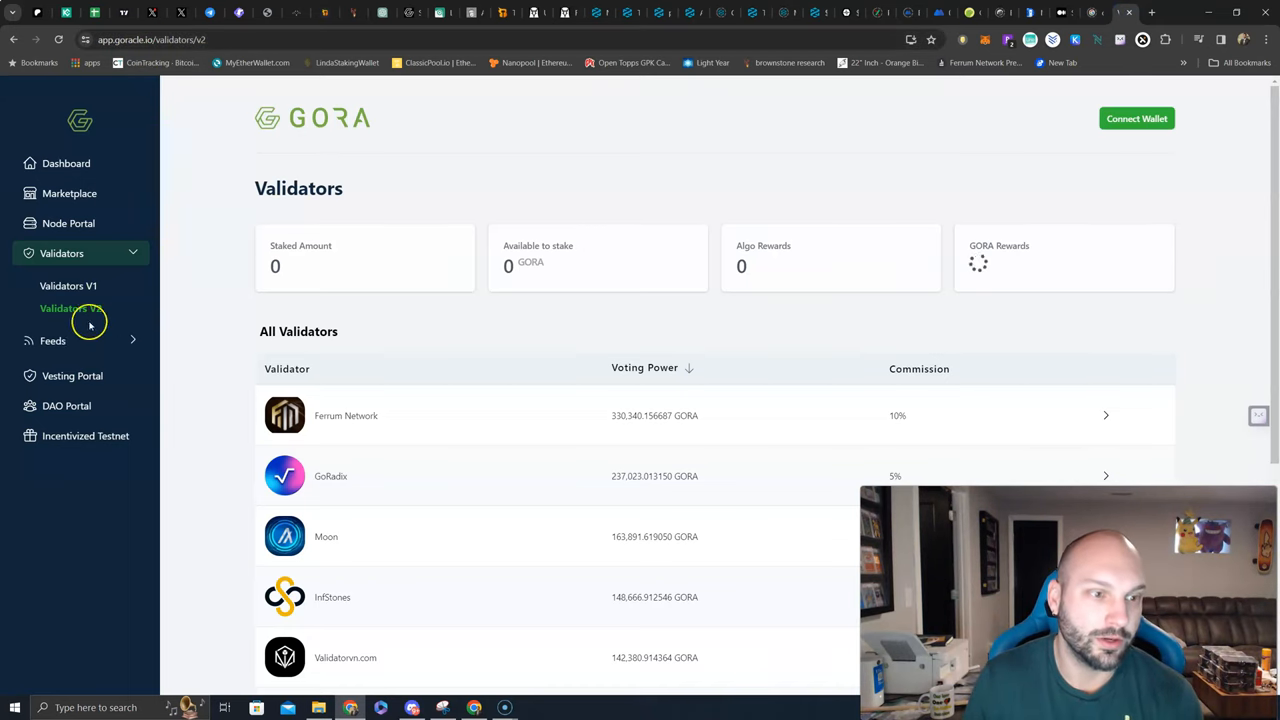
# Scroll the All Validators table, with Ferrum Network and GoRadix voting power and commission
pyautogui.scroll(-3)
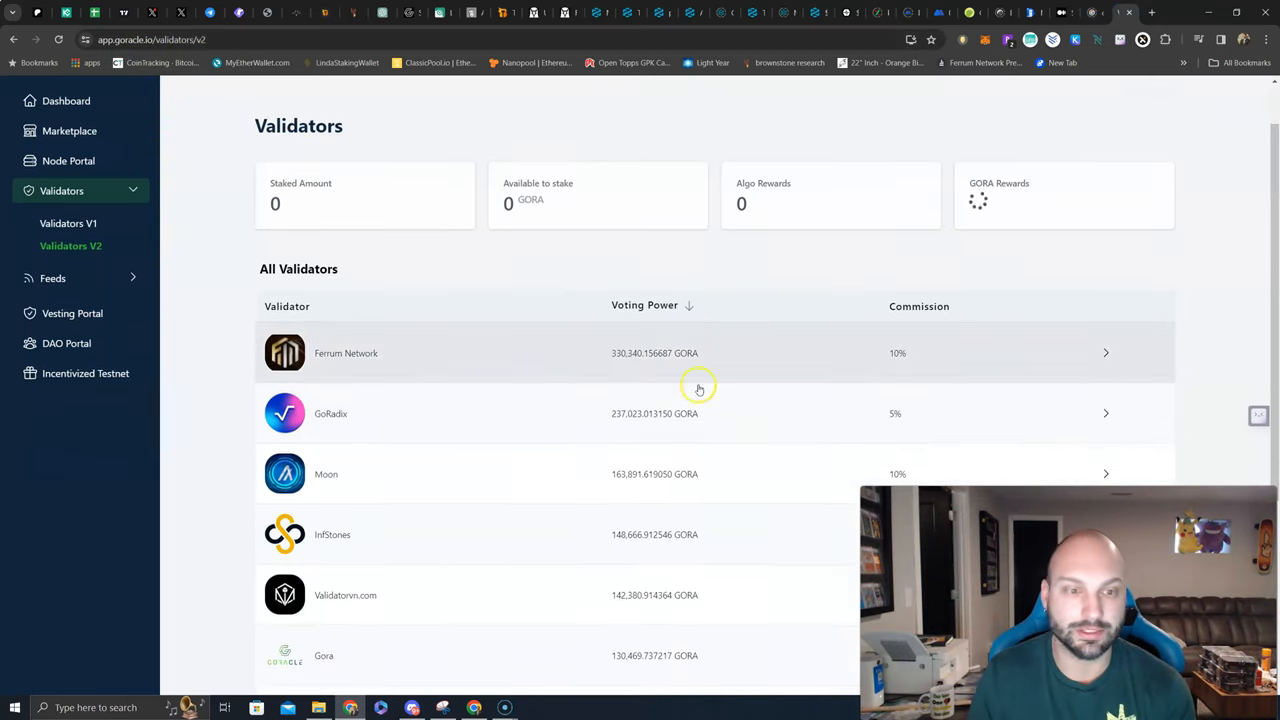
pyautogui.scroll(-3)
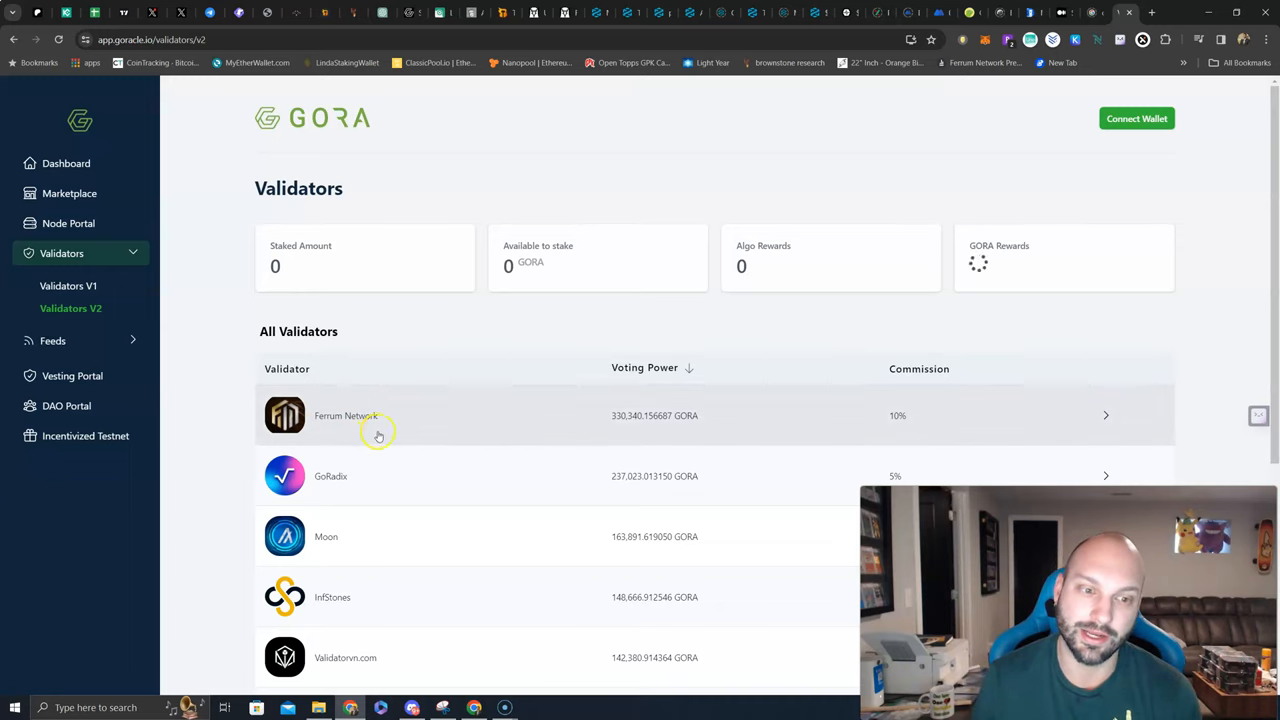
pyautogui.moveTo(378, 434)
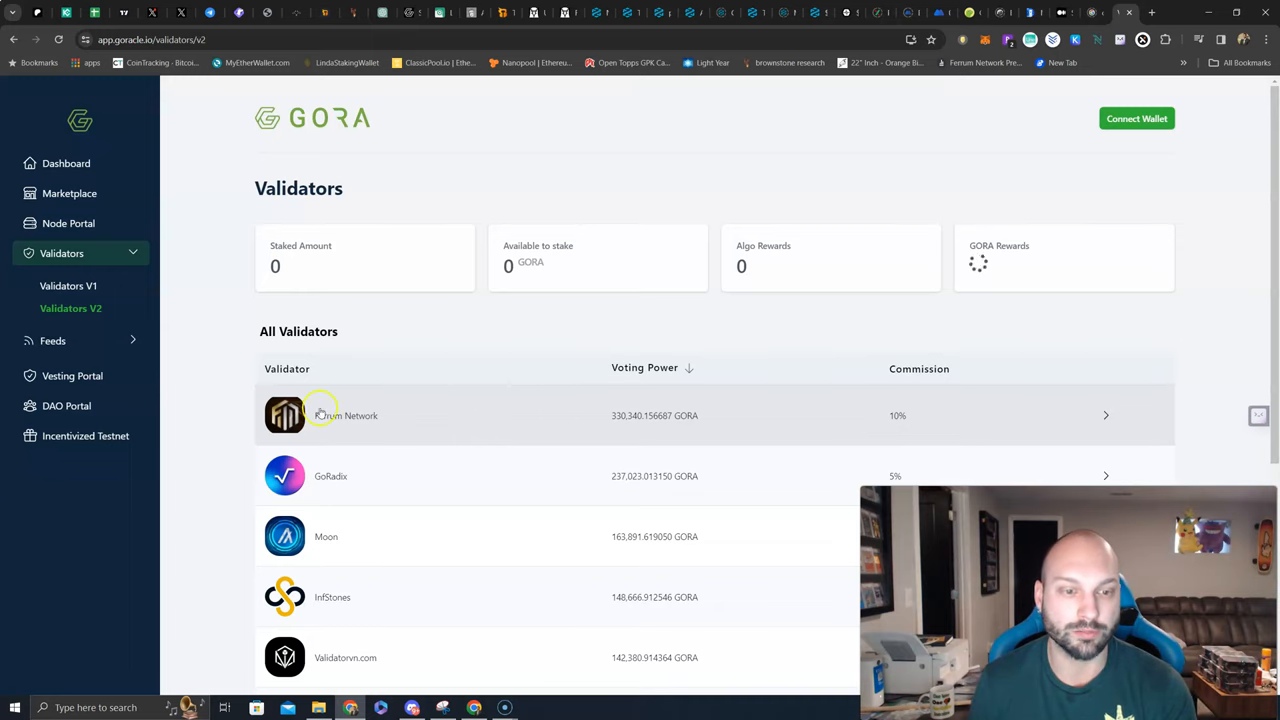
pyautogui.moveTo(330, 431)
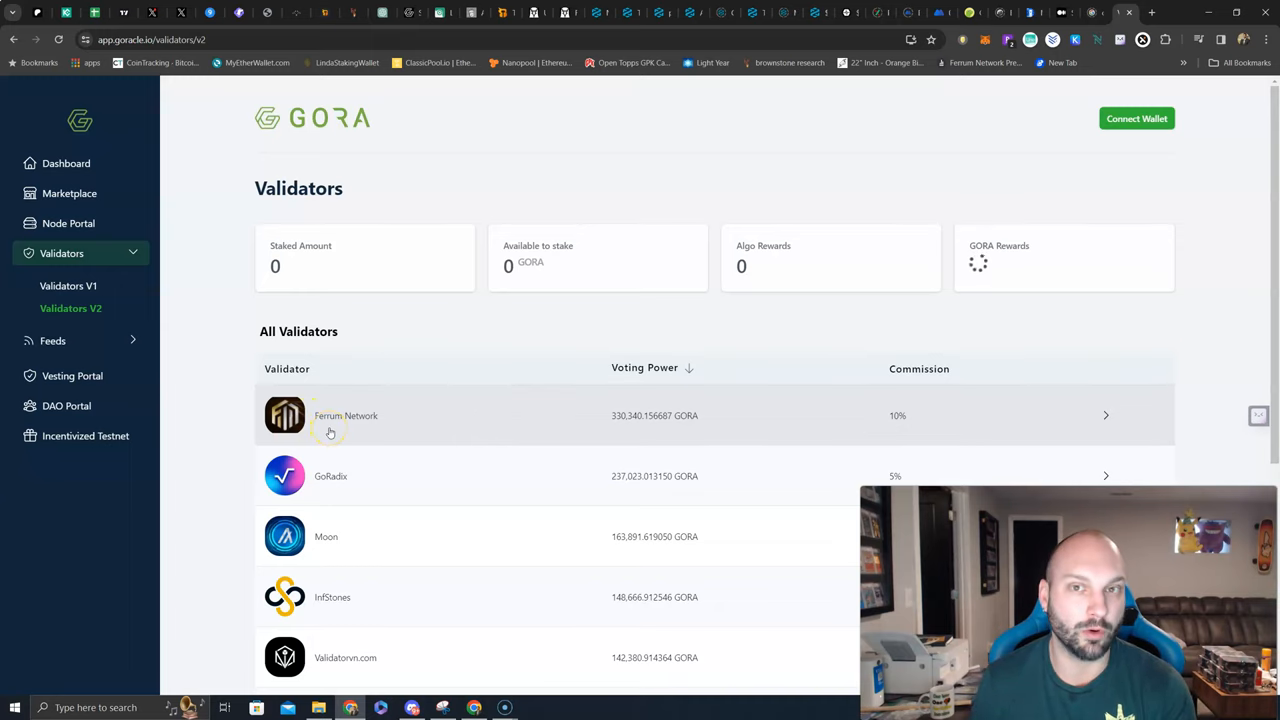
pyautogui.moveTo(585, 424)
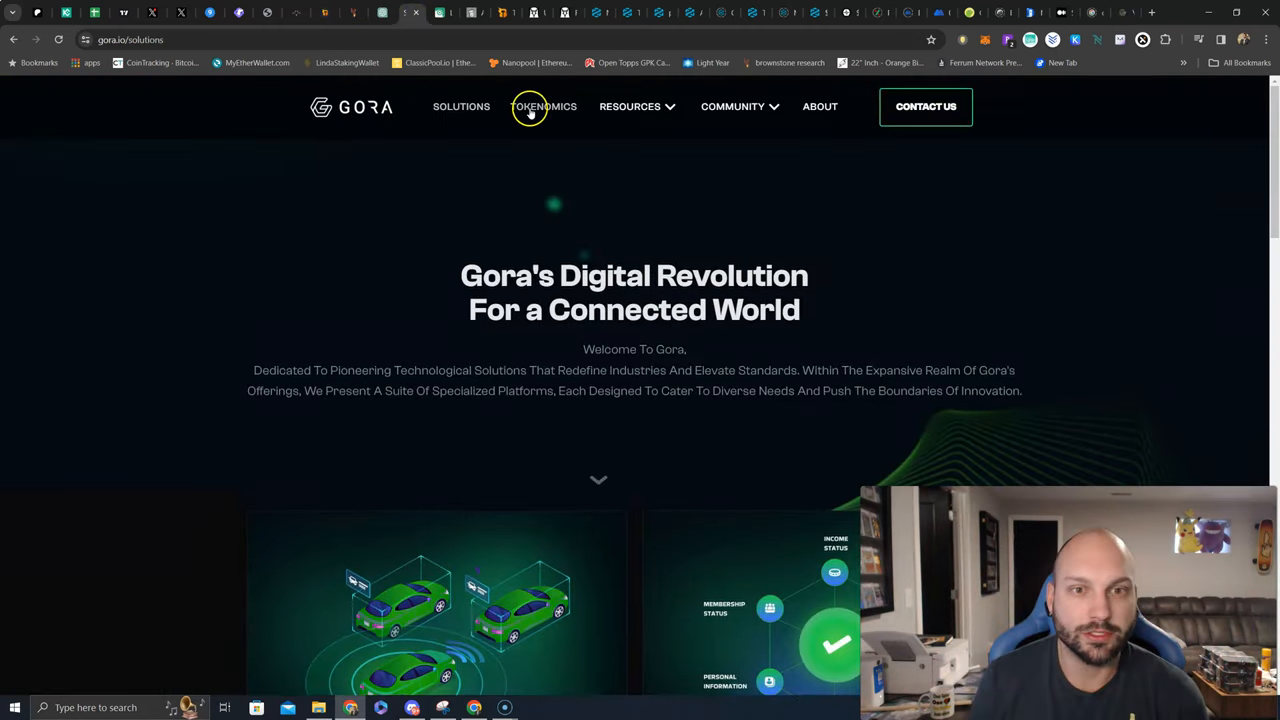
# Go to the TOKENOMICS page from the gora.io navigation bar
pyautogui.click(544, 106)
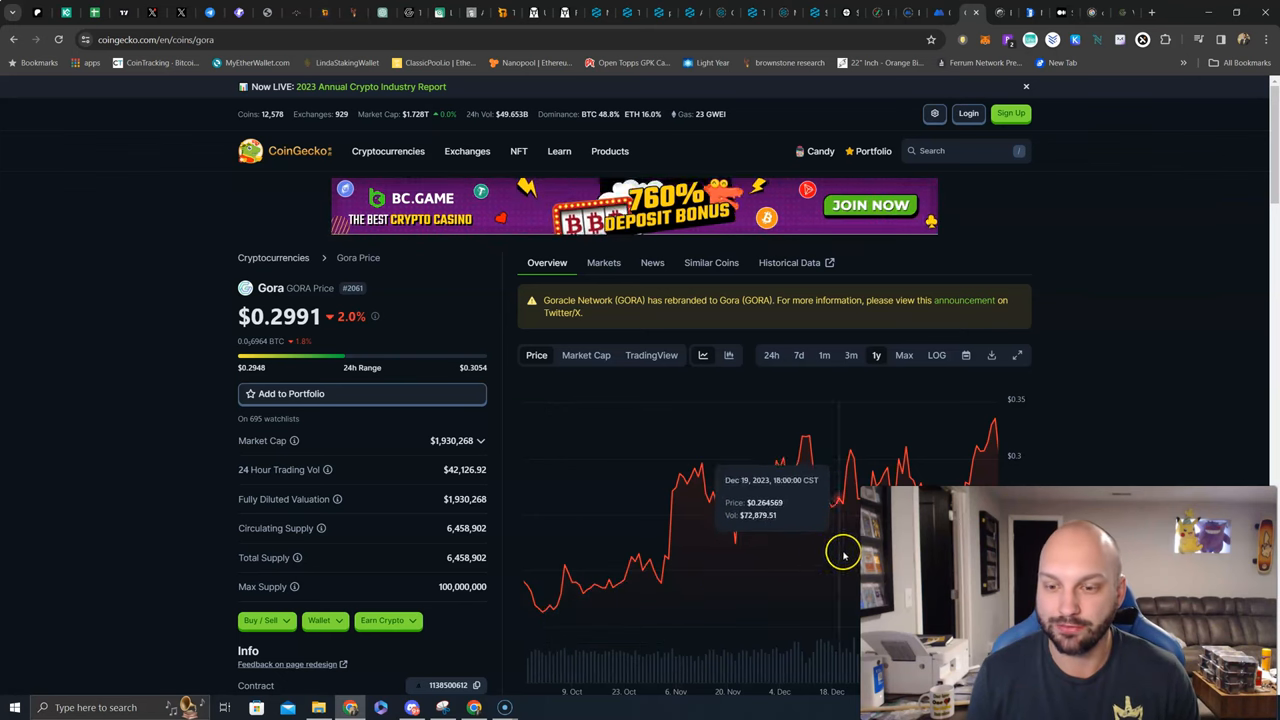
pyautogui.moveTo(1008, 483)
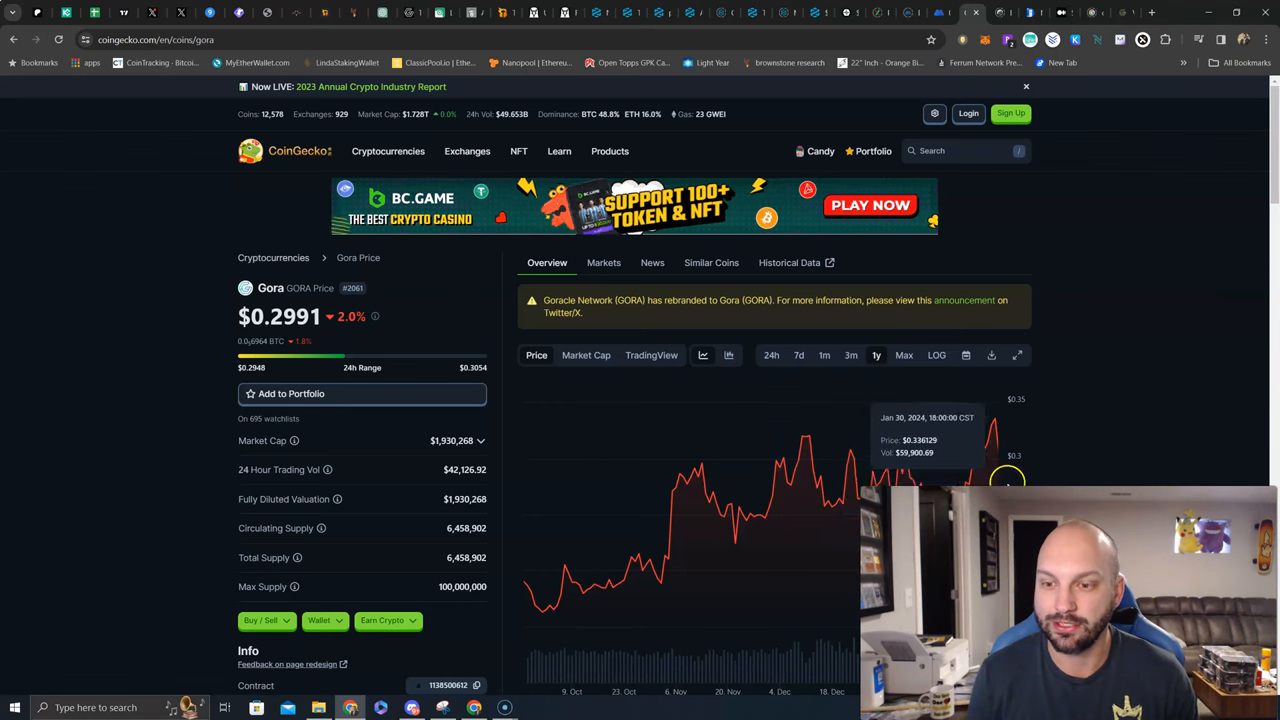
pyautogui.moveTo(706, 512)
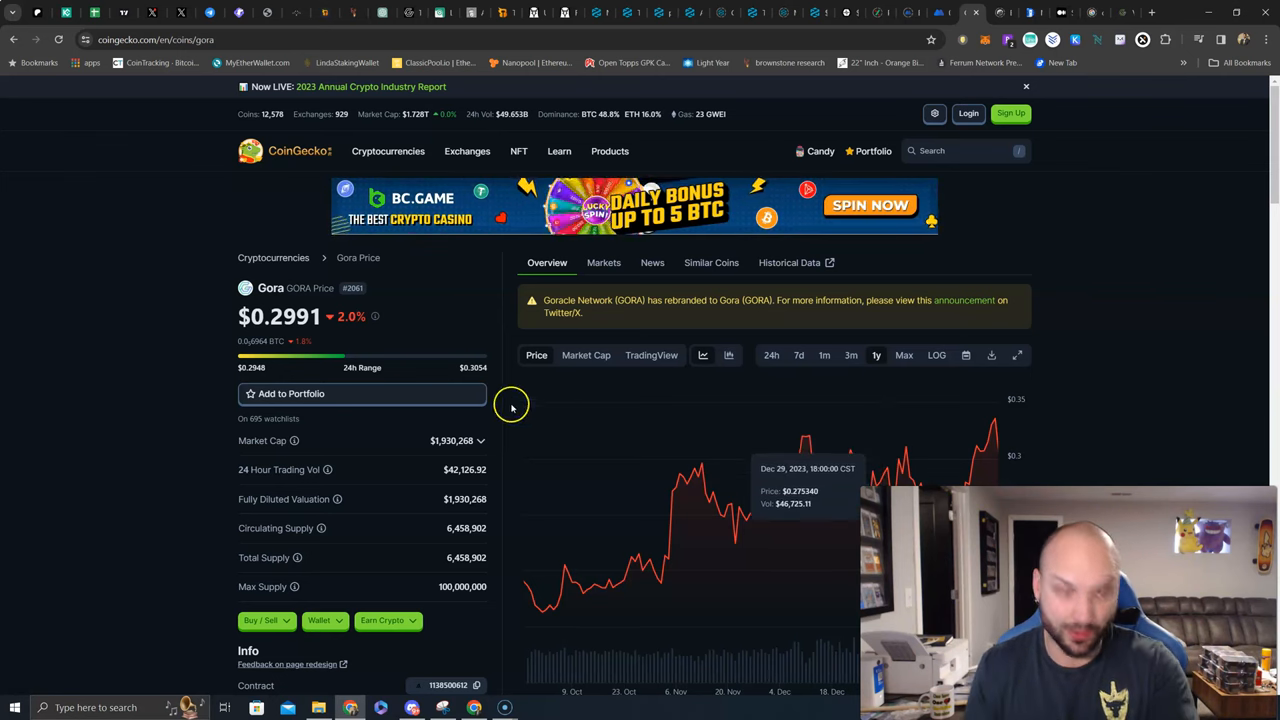
pyautogui.moveTo(439, 361)
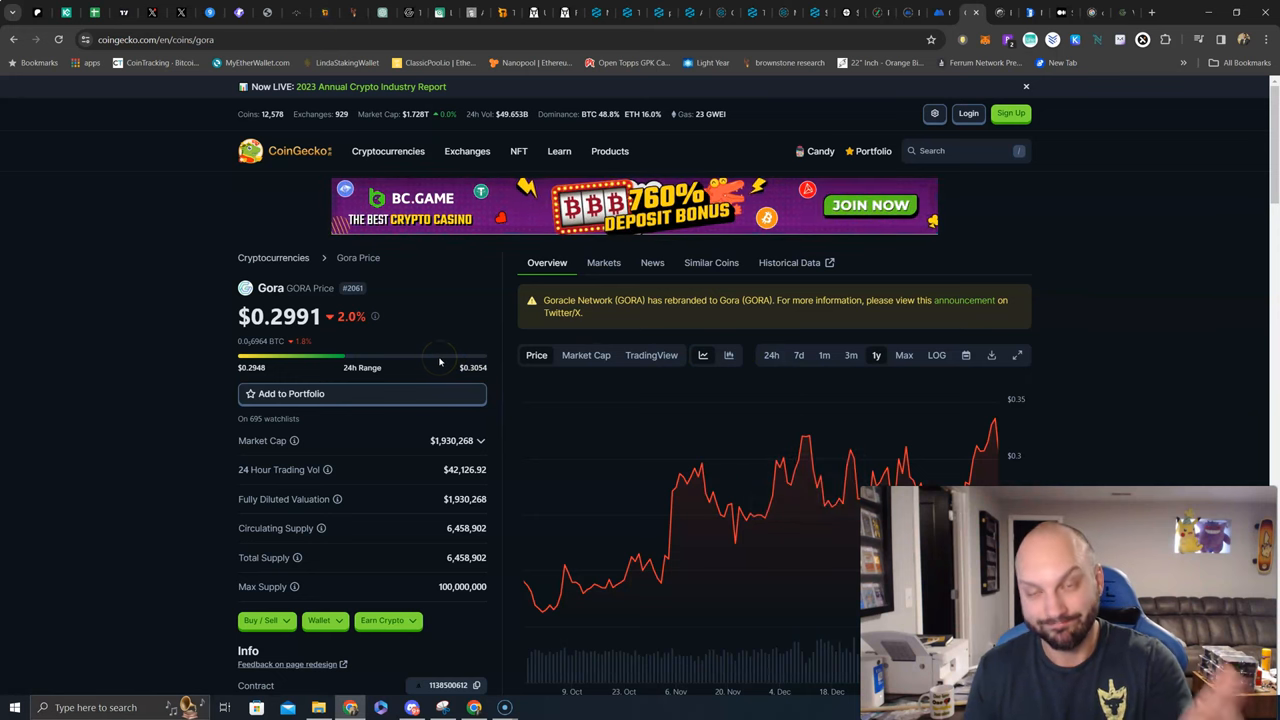
pyautogui.moveTo(779, 447)
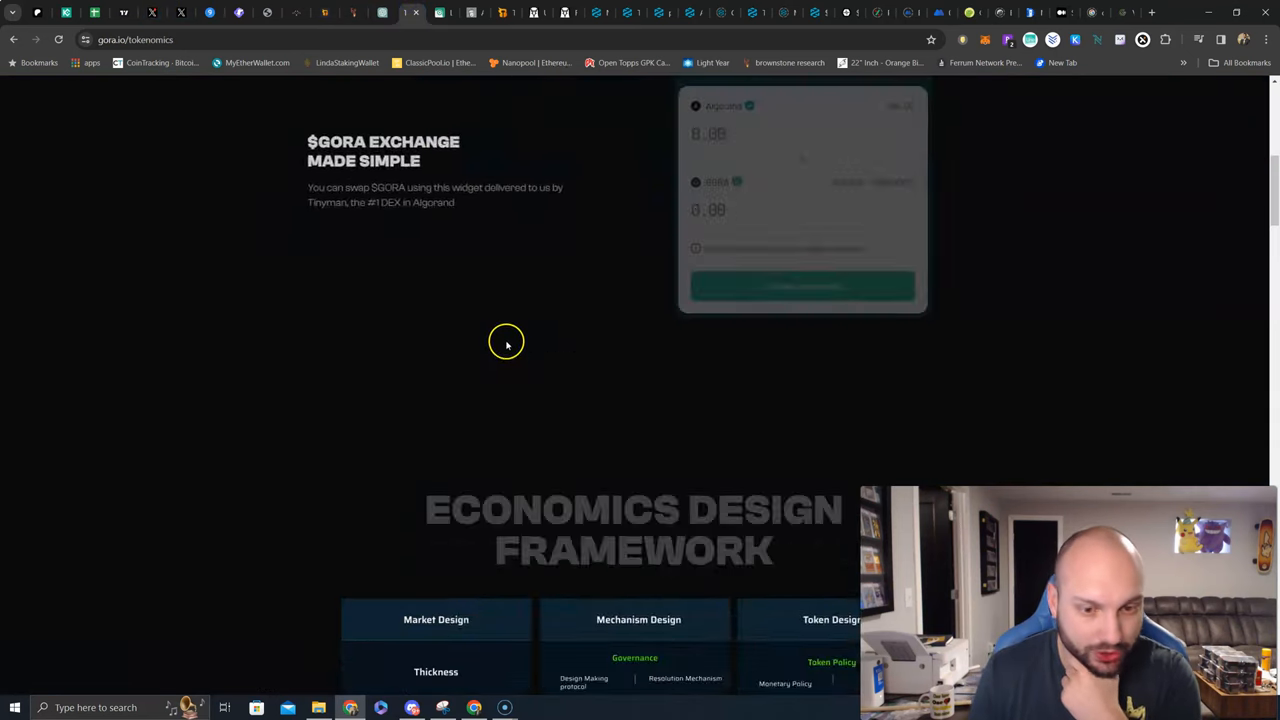
# Scroll to the Delegating Votes and Governance cards, highlighting the Delegating Votes description
pyautogui.scroll(-3)
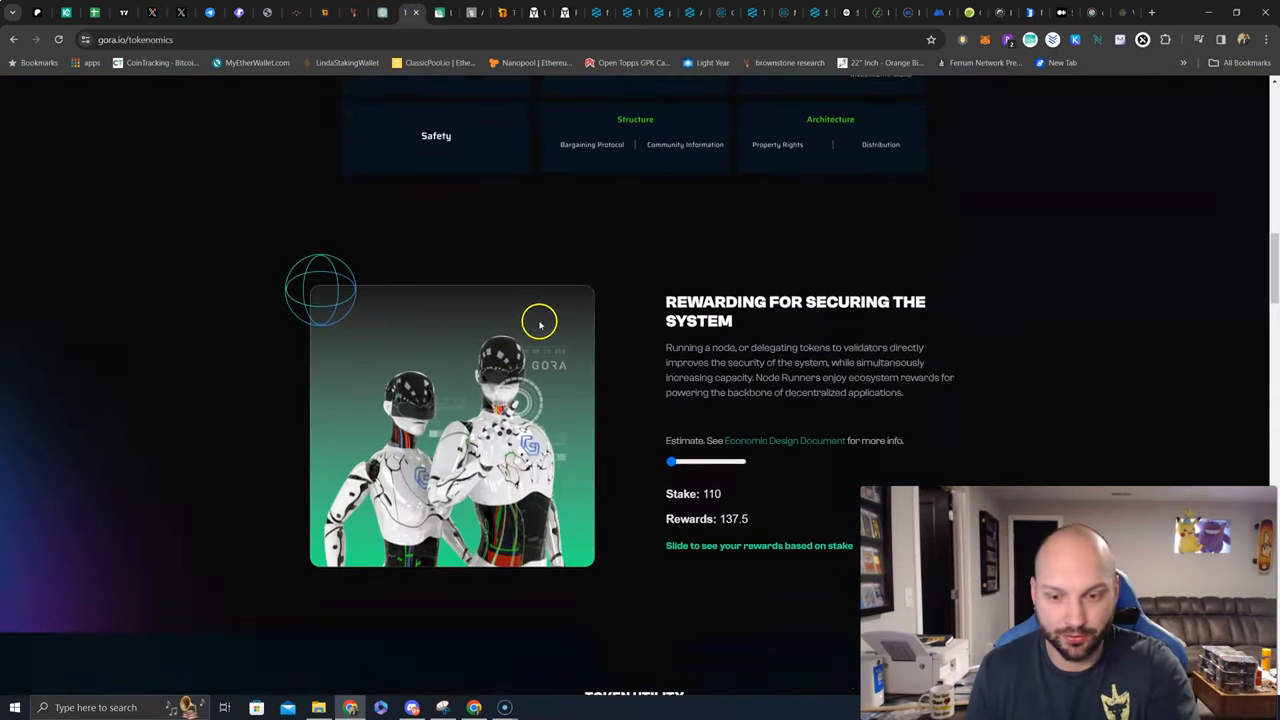
pyautogui.scroll(-3)
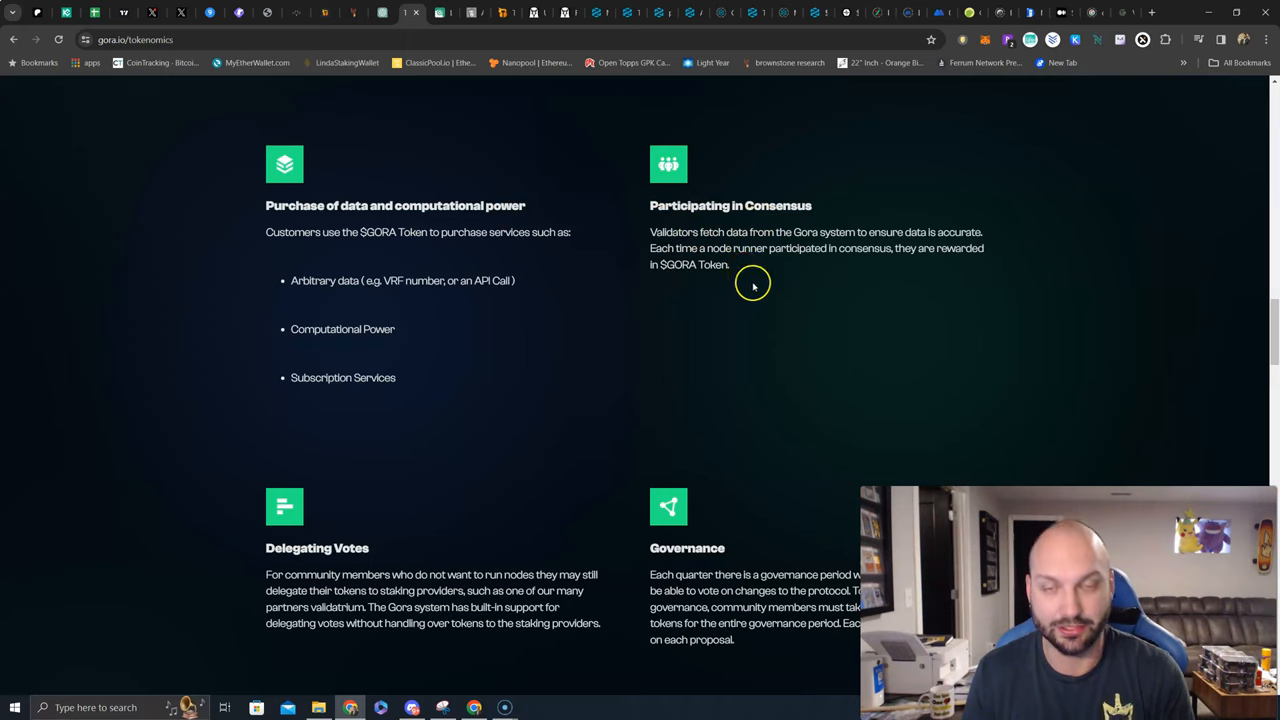
pyautogui.moveTo(748, 288)
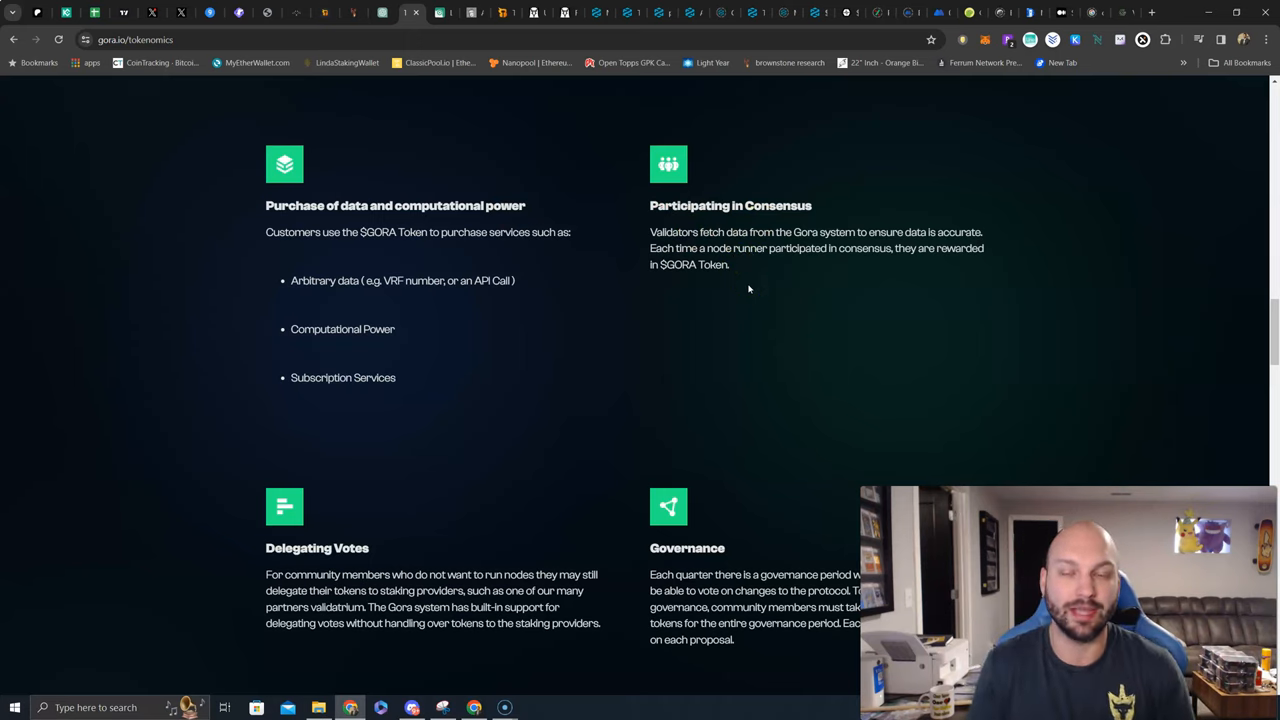
pyautogui.scroll(-3)
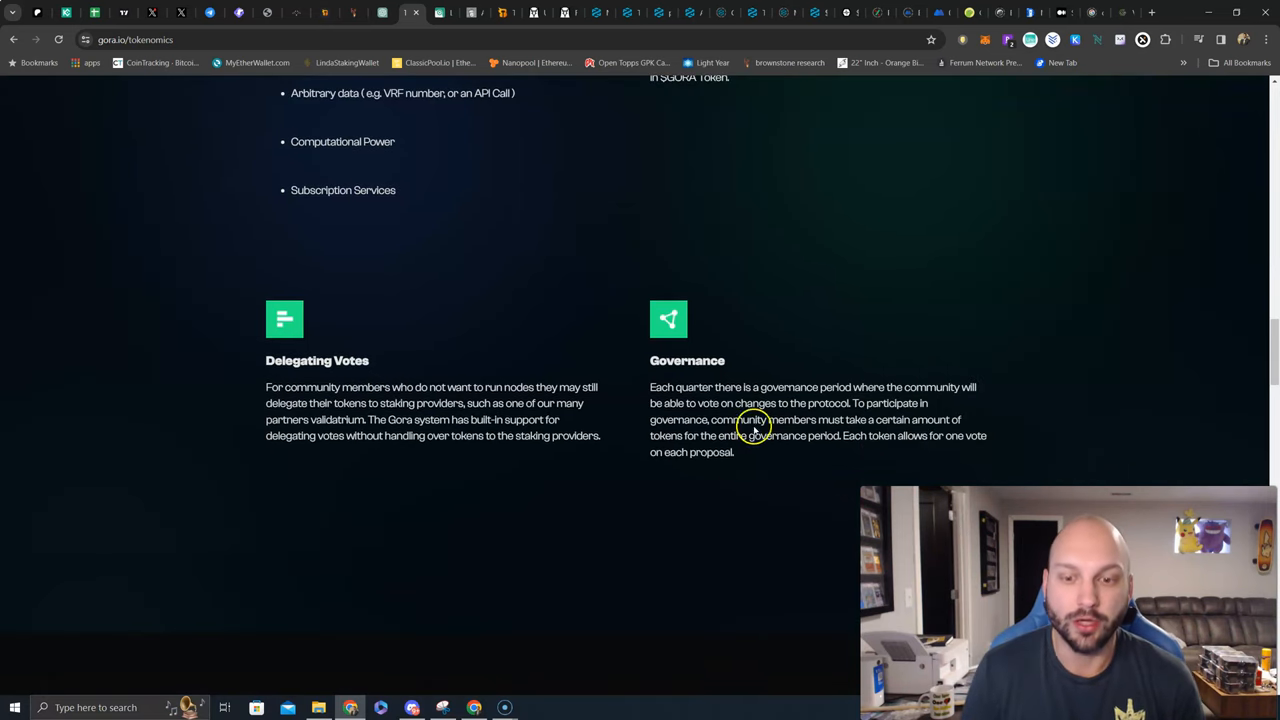
pyautogui.moveTo(650, 360); pyautogui.dragTo(734, 452)
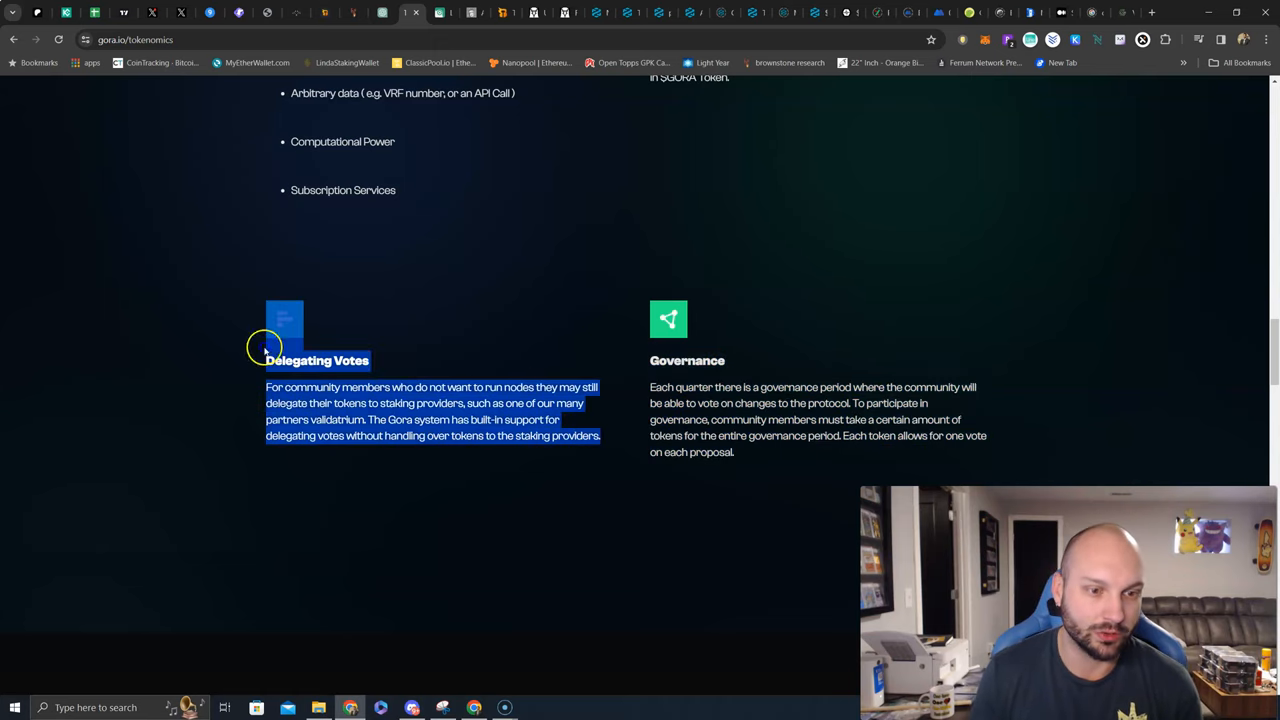
pyautogui.click(235, 388)
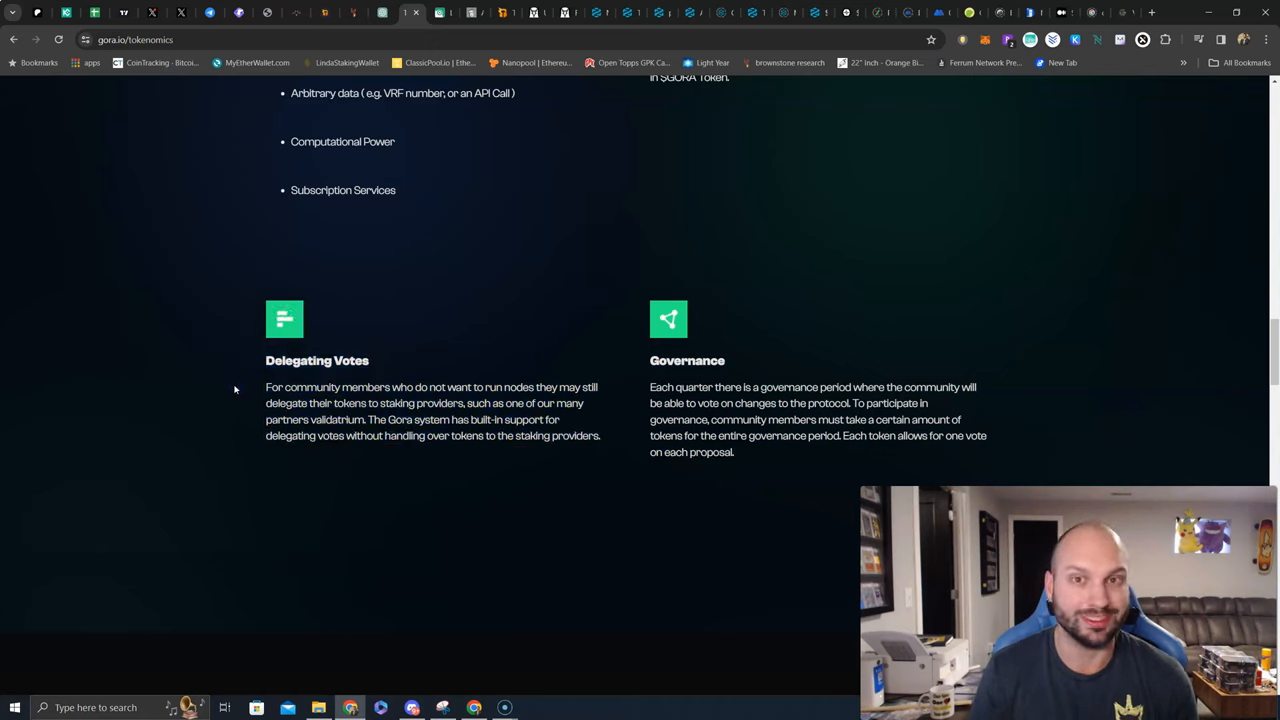
pyautogui.scroll(-3)
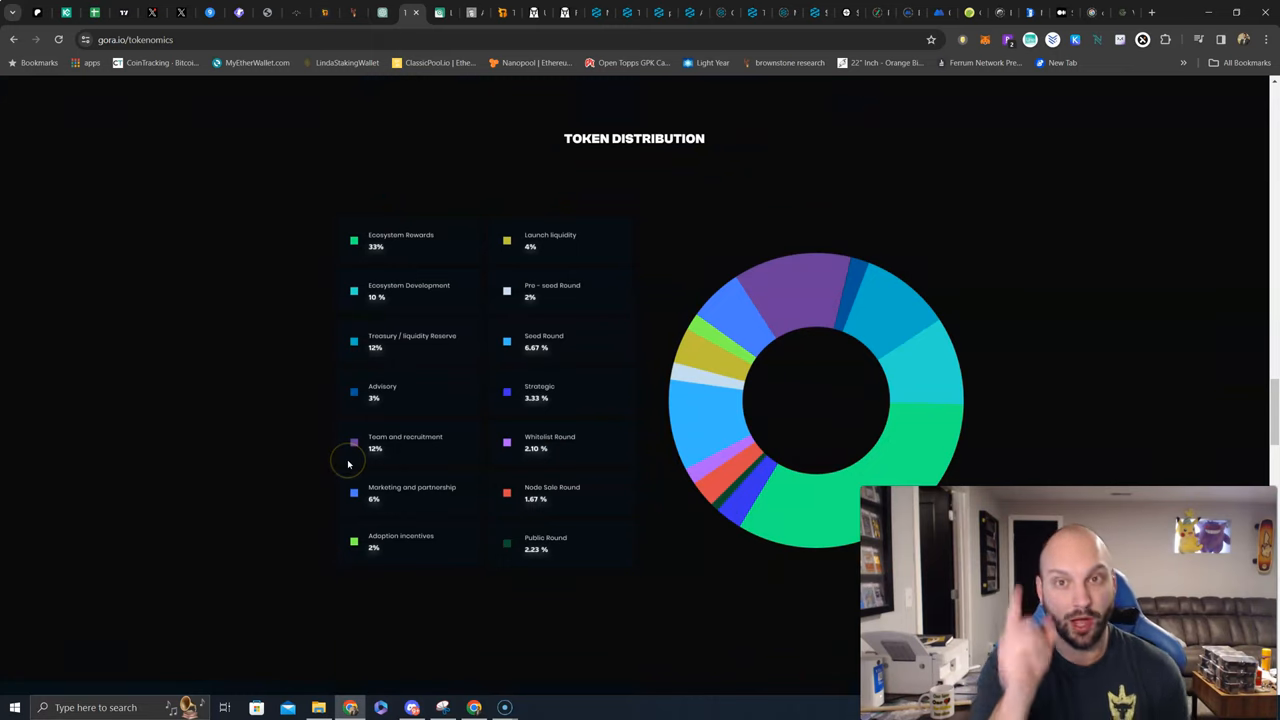
pyautogui.moveTo(568, 405)
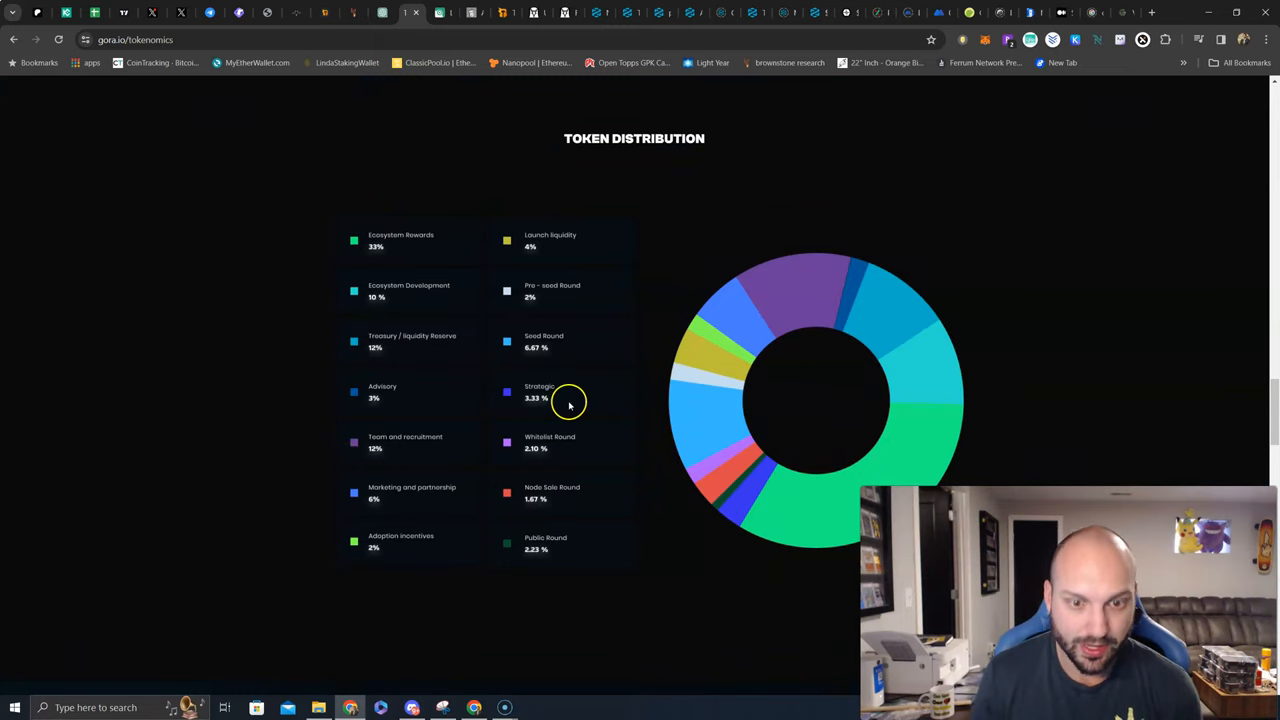
pyautogui.moveTo(568, 503)
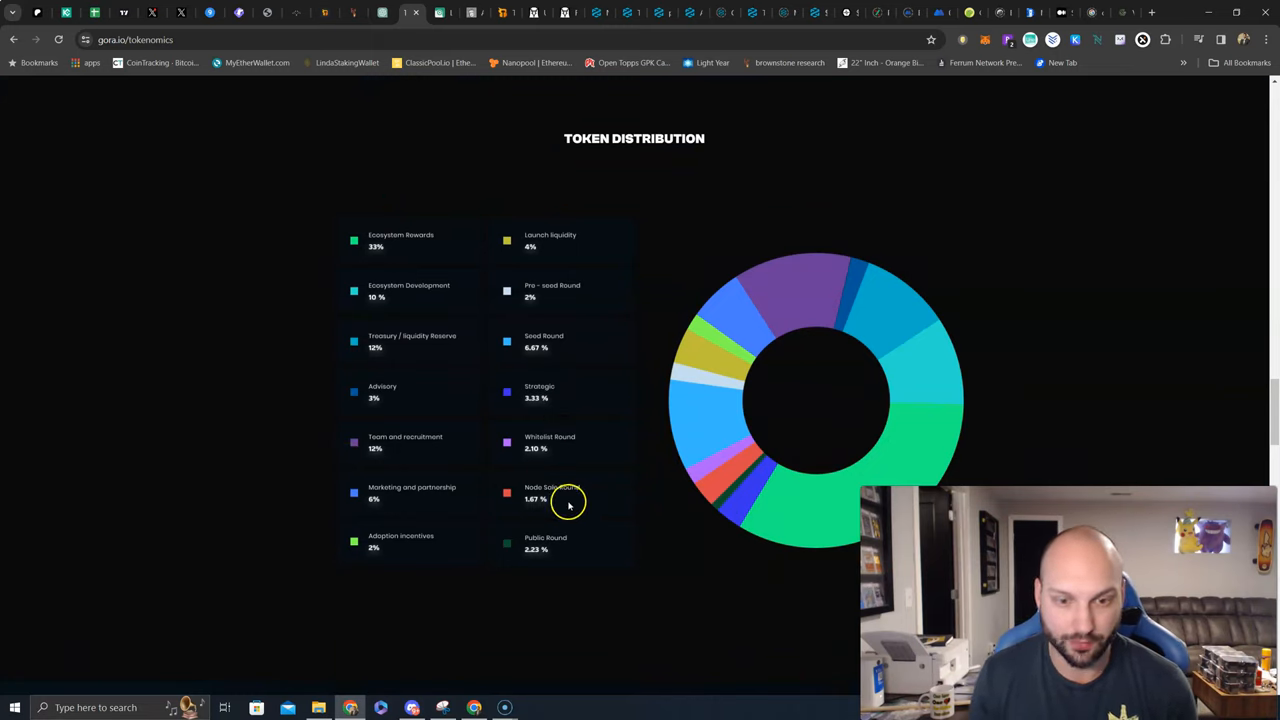
pyautogui.moveTo(560, 551)
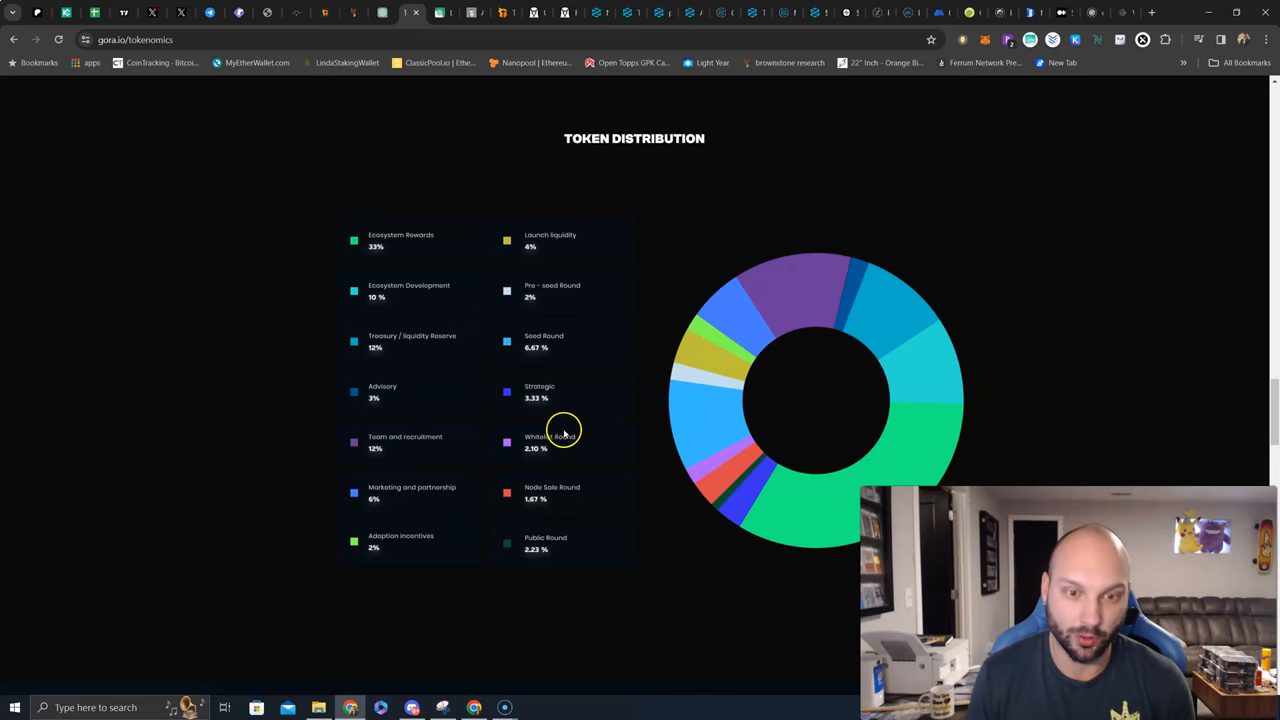
pyautogui.moveTo(586, 342)
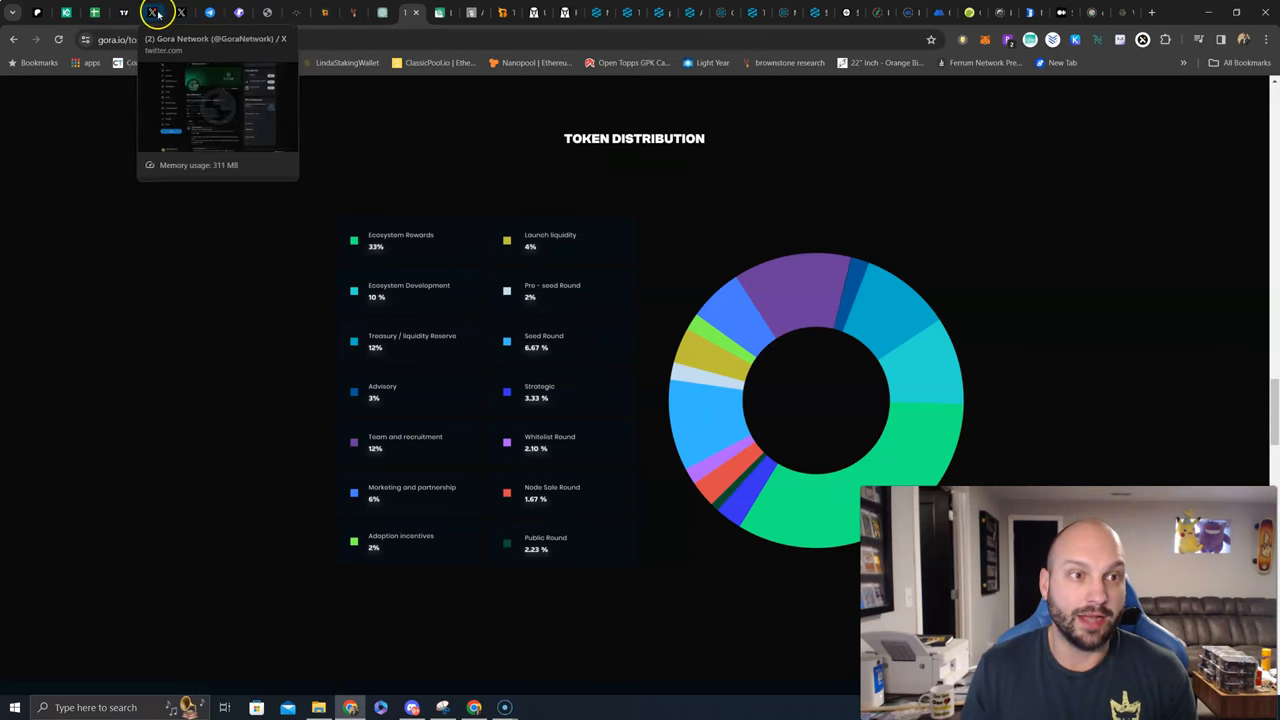
pyautogui.click(150, 12)
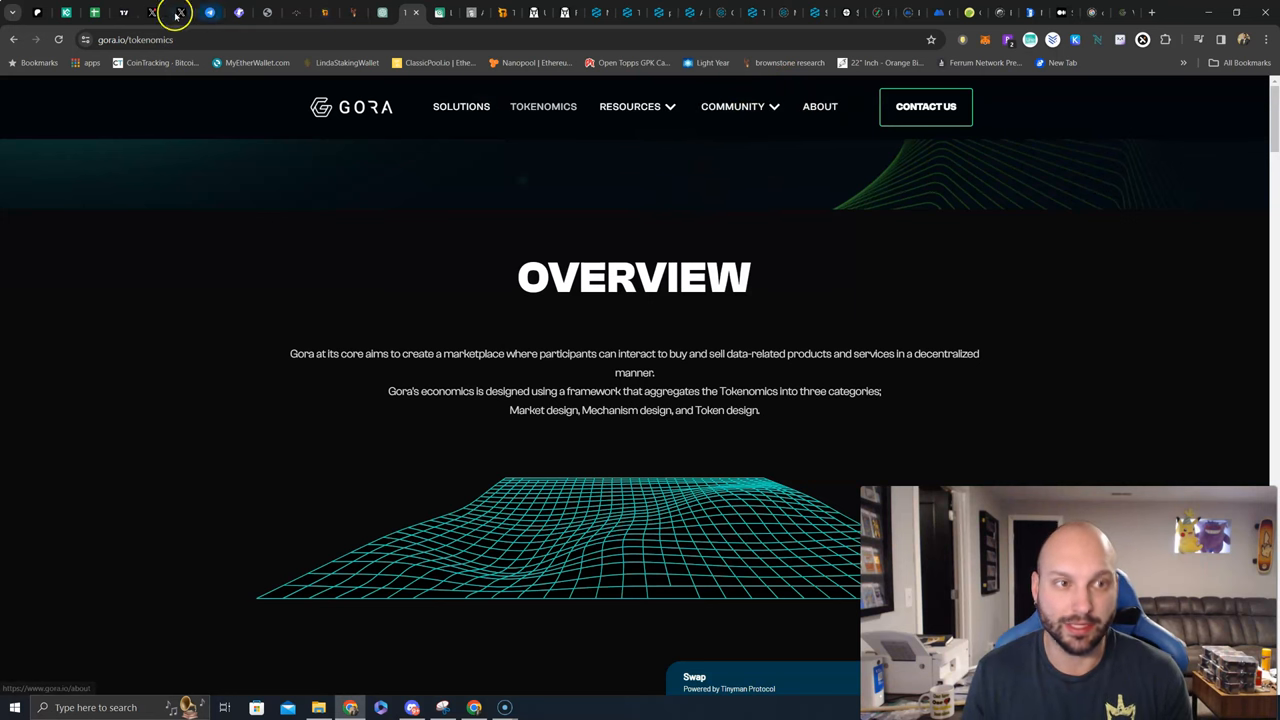
pyautogui.click(178, 12)
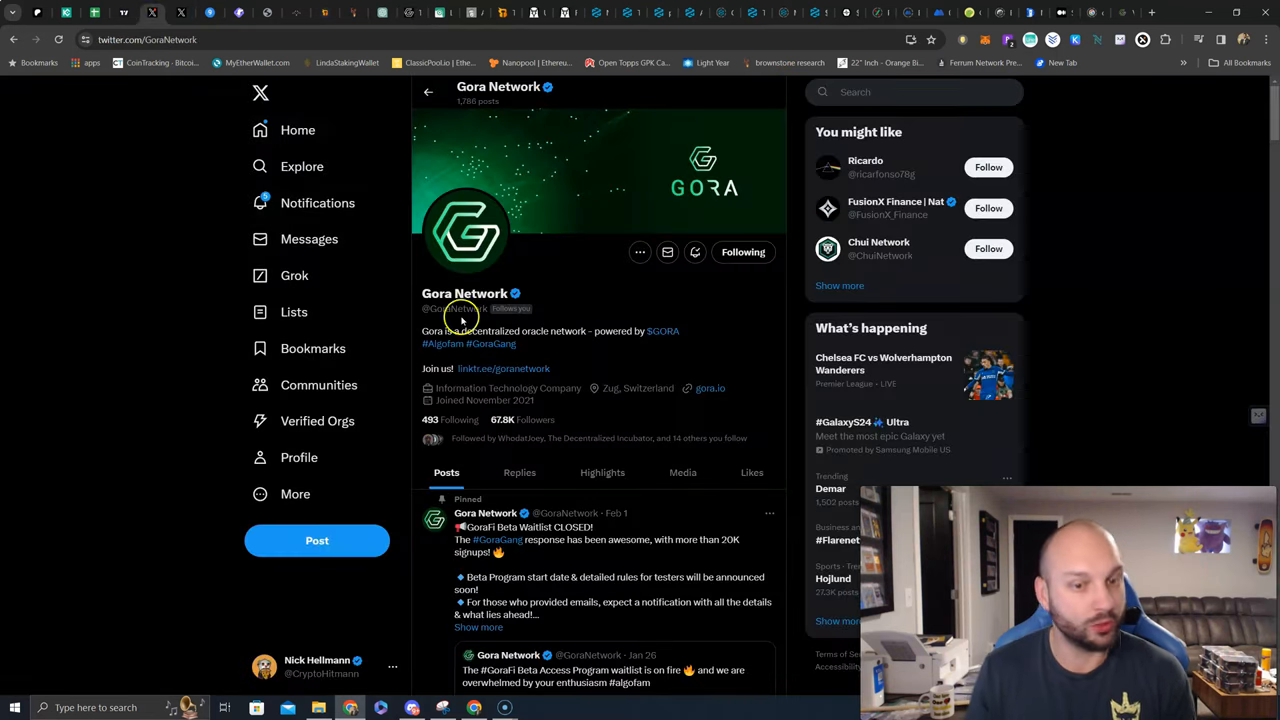
pyautogui.moveTo(727, 366)
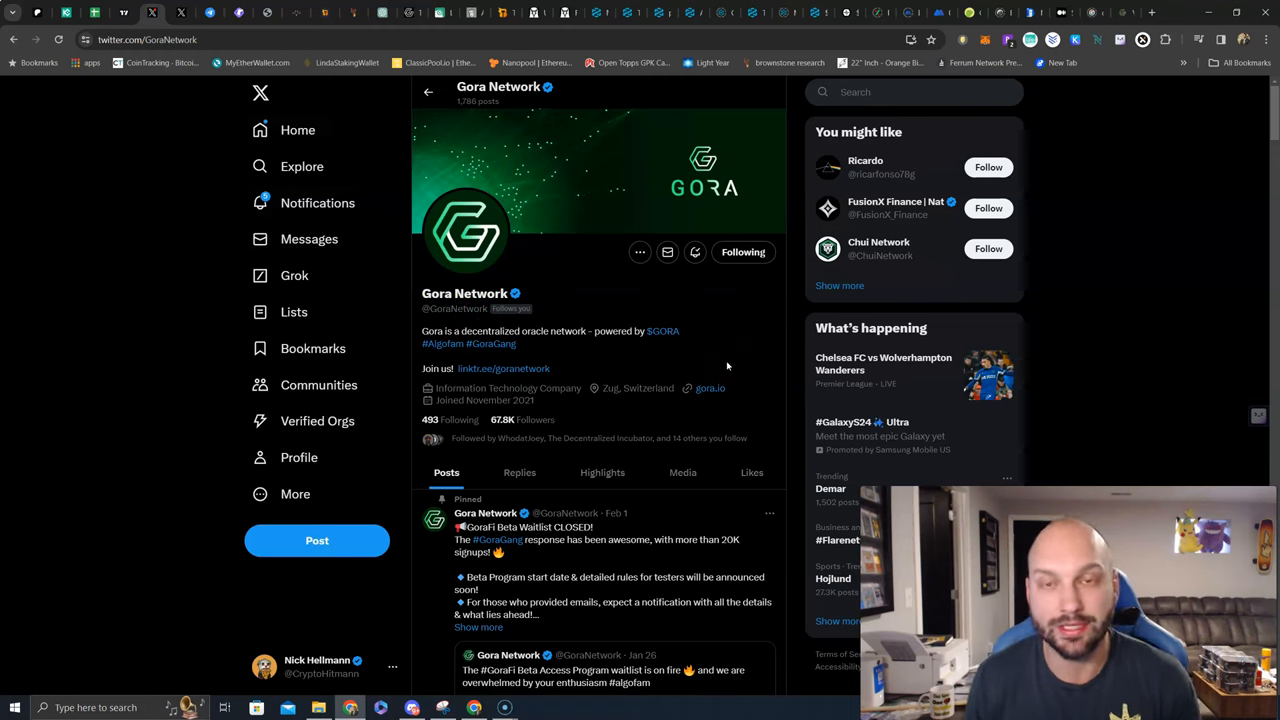